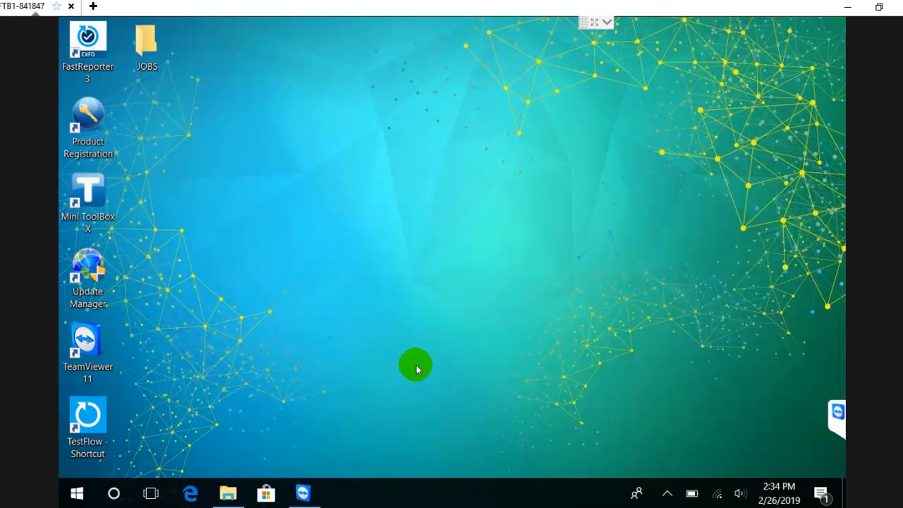
pyautogui.moveTo(407, 155)
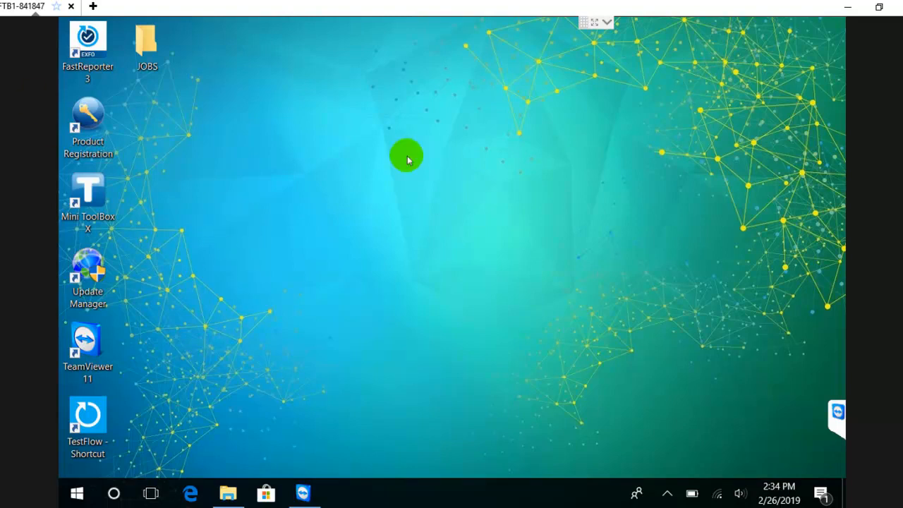
pyautogui.moveTo(37, 473)
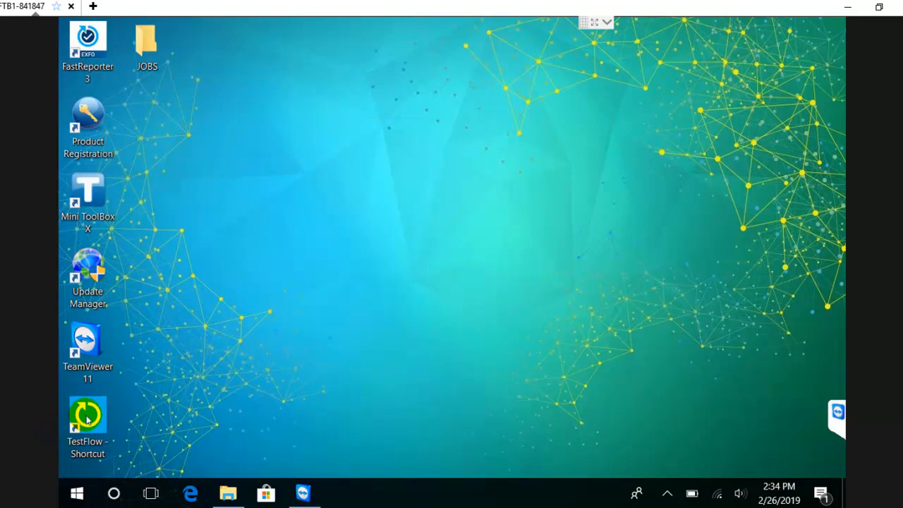
# Step: Launch TestFlow from the desktop shortcut so its login prompt appears with empty fields
pyautogui.doubleClick(88, 416)
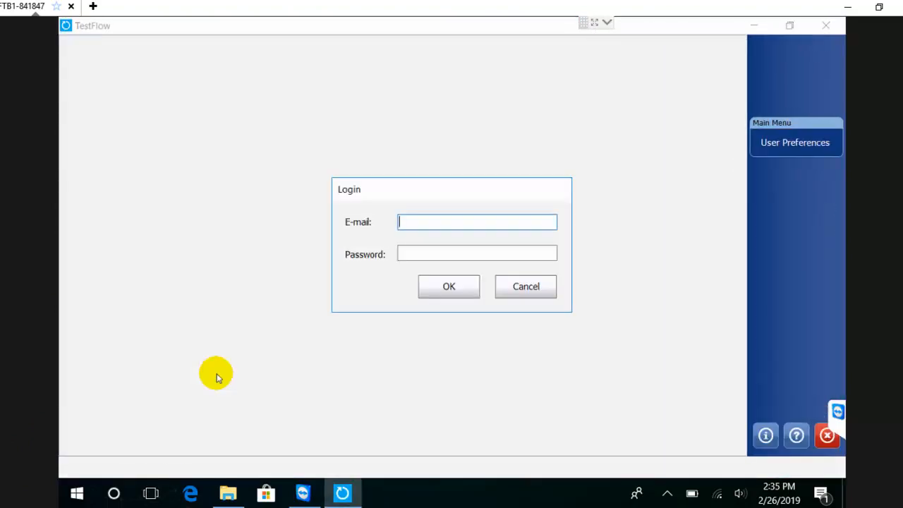
pyautogui.click(477, 221)
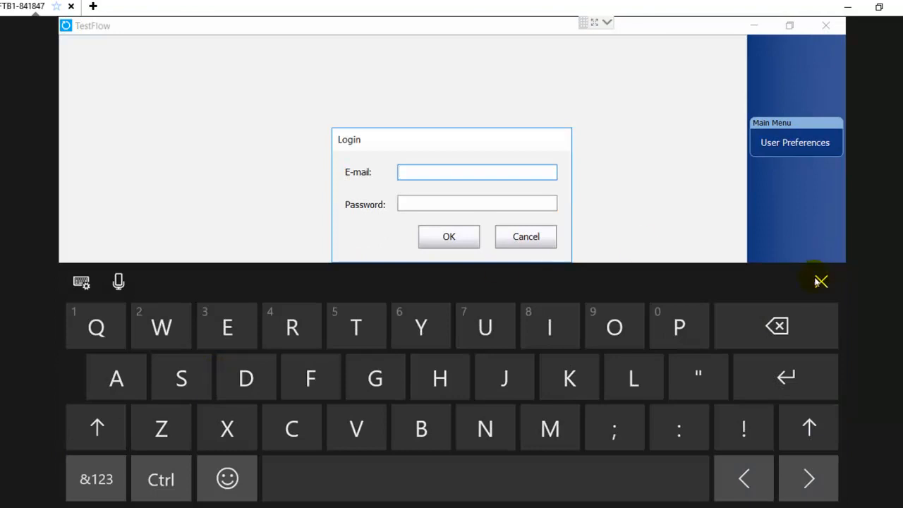
pyautogui.click(821, 280)
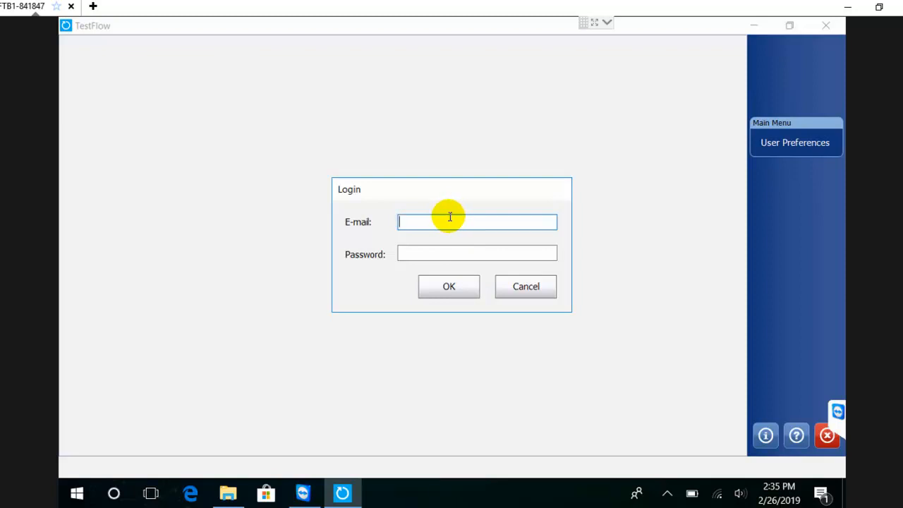
pyautogui.moveTo(545, 290)
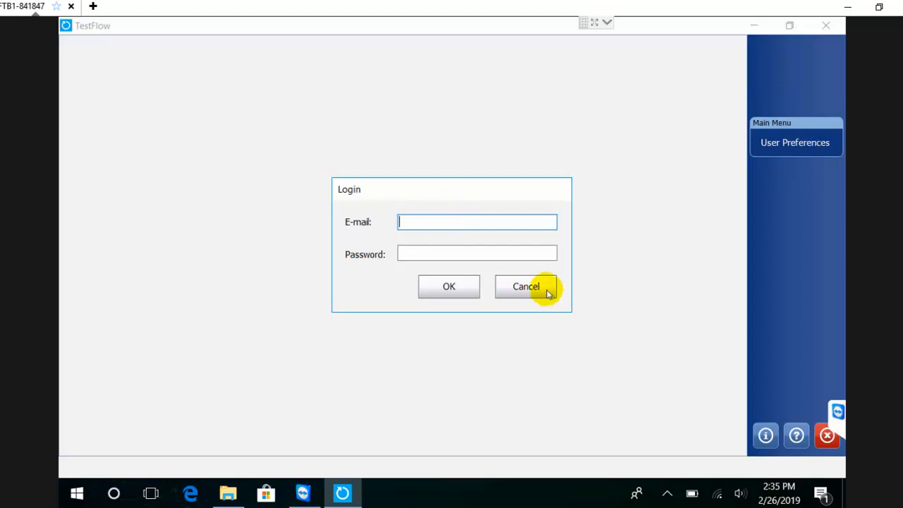
# Step: Cancel the login to reach the empty local job list
pyautogui.click(525, 285)
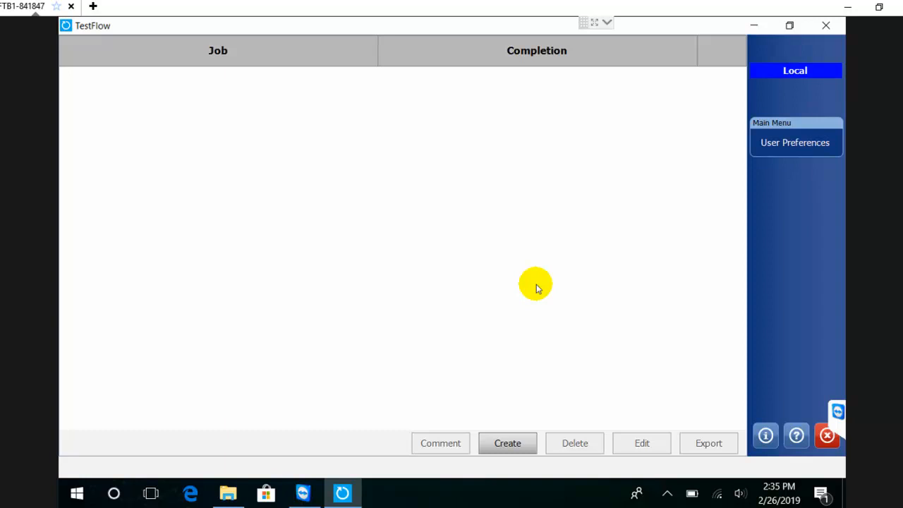
pyautogui.moveTo(552, 186)
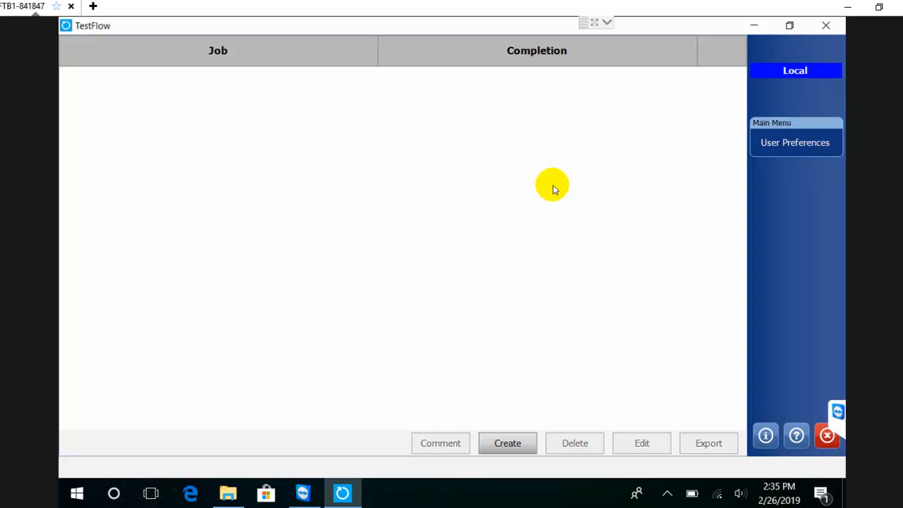
pyautogui.moveTo(553, 182)
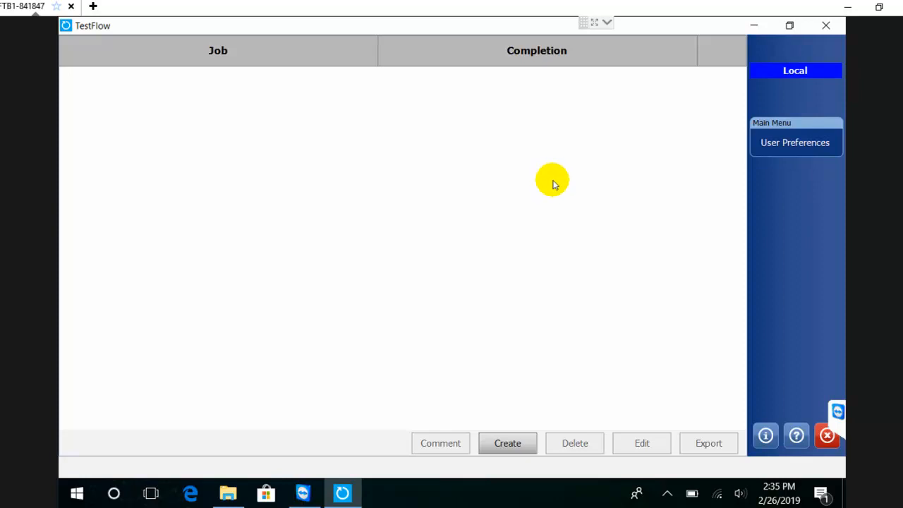
pyautogui.moveTo(557, 176)
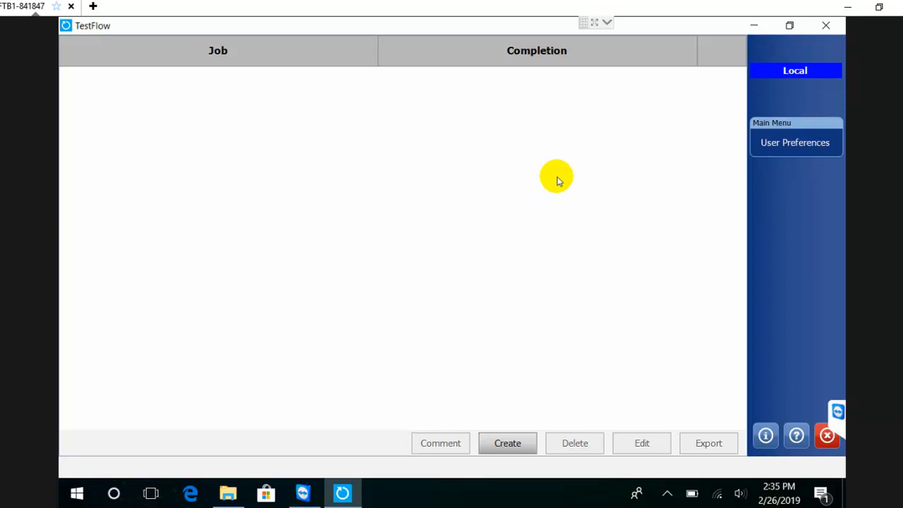
pyautogui.moveTo(392, 401)
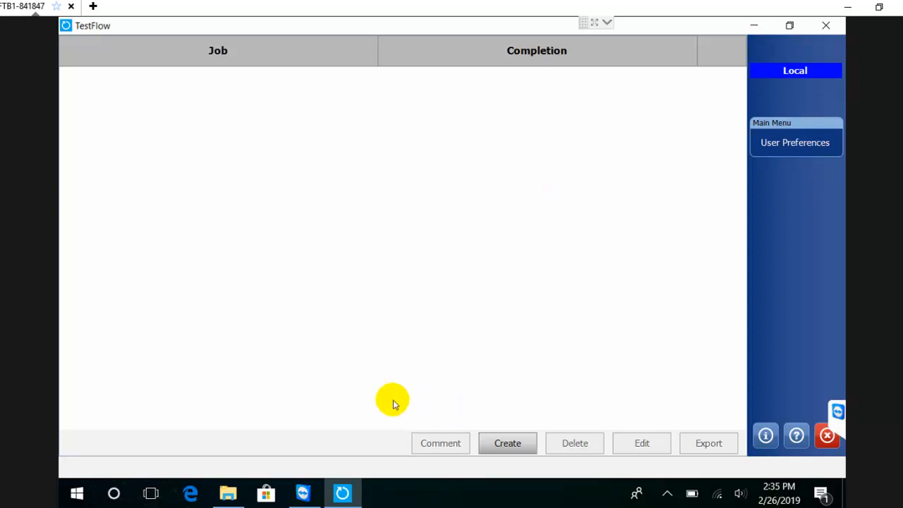
pyautogui.moveTo(492, 387)
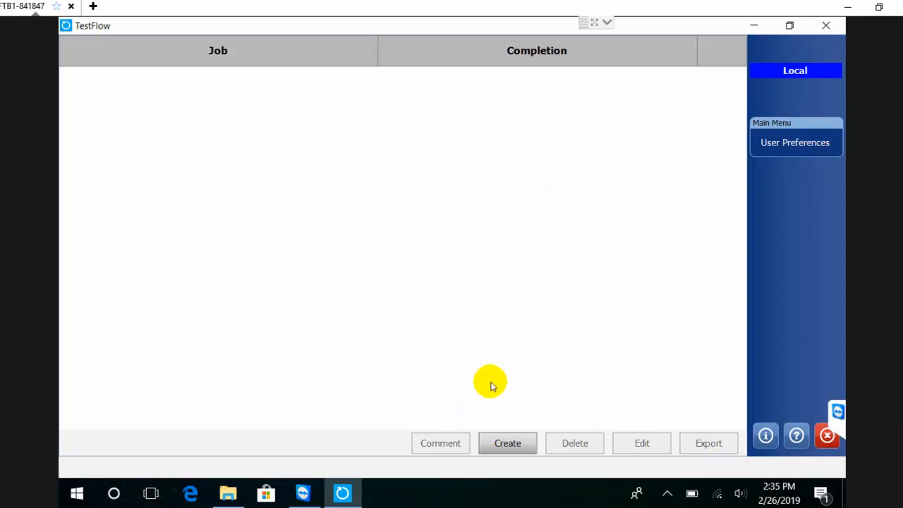
pyautogui.moveTo(486, 407)
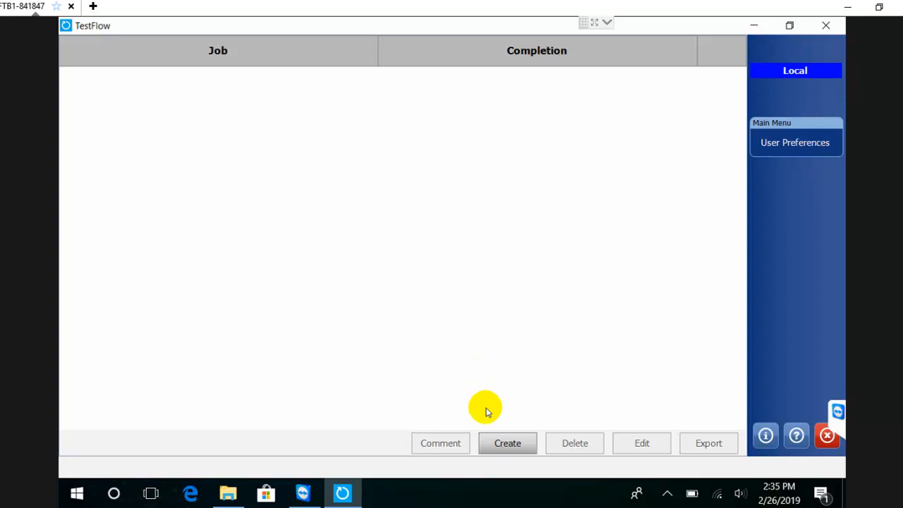
# Step: Begin a brand-new job and name it Local JOB
pyautogui.click(508, 443)
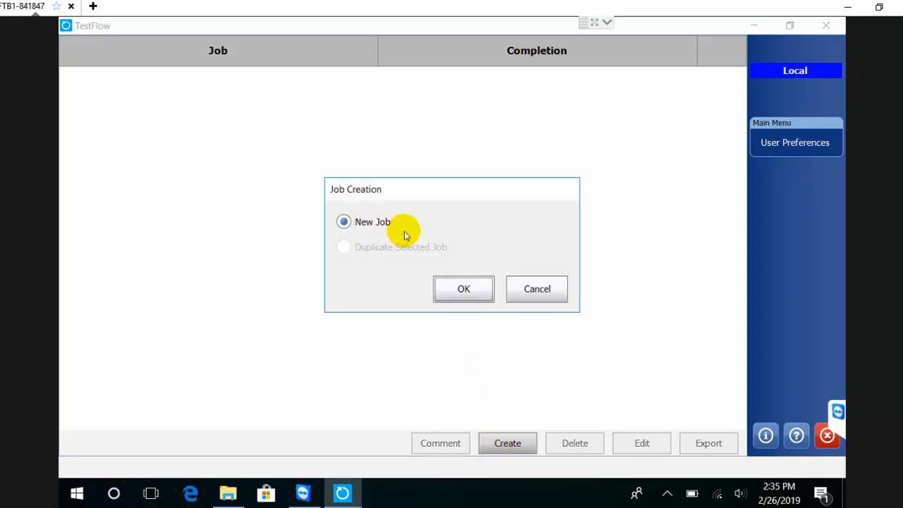
pyautogui.click(463, 288)
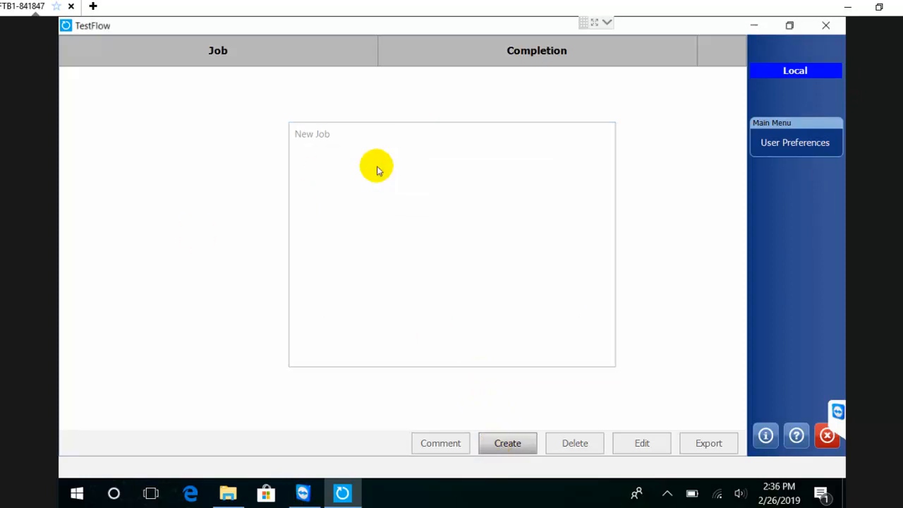
pyautogui.click(508, 443)
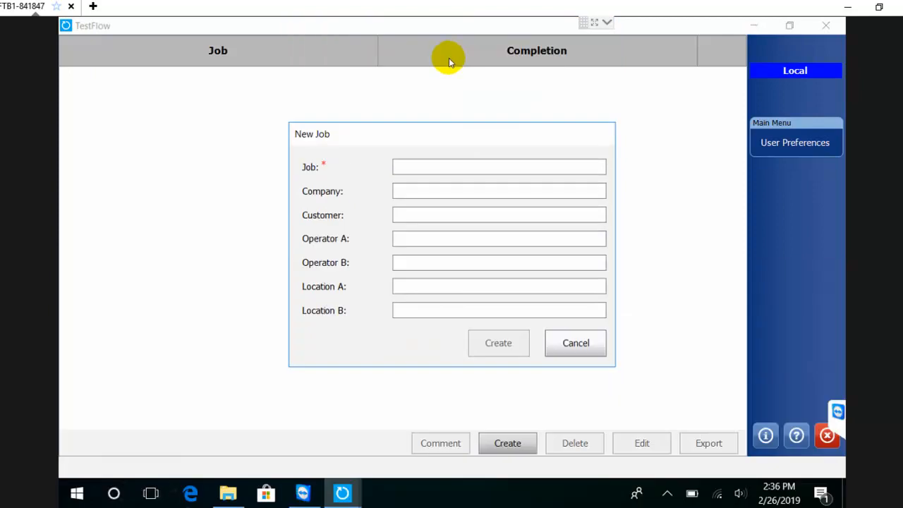
pyautogui.click(499, 166)
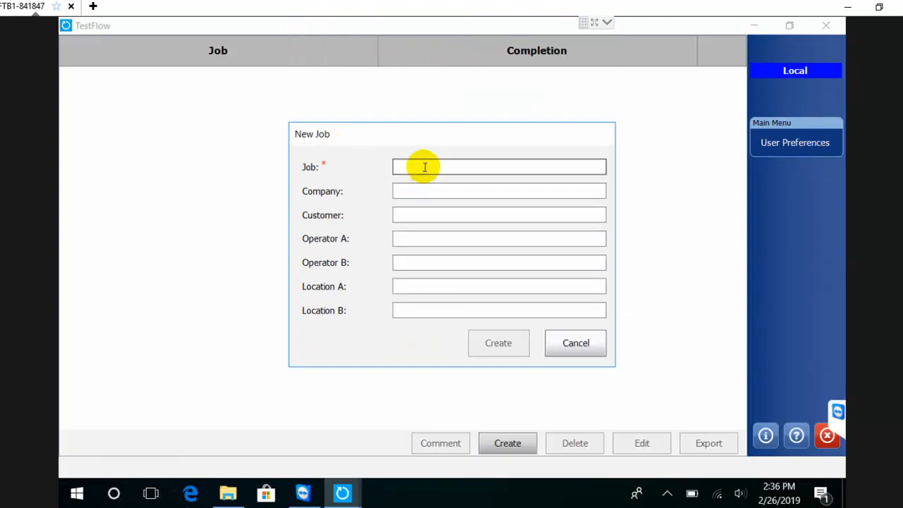
pyautogui.write('Jo')
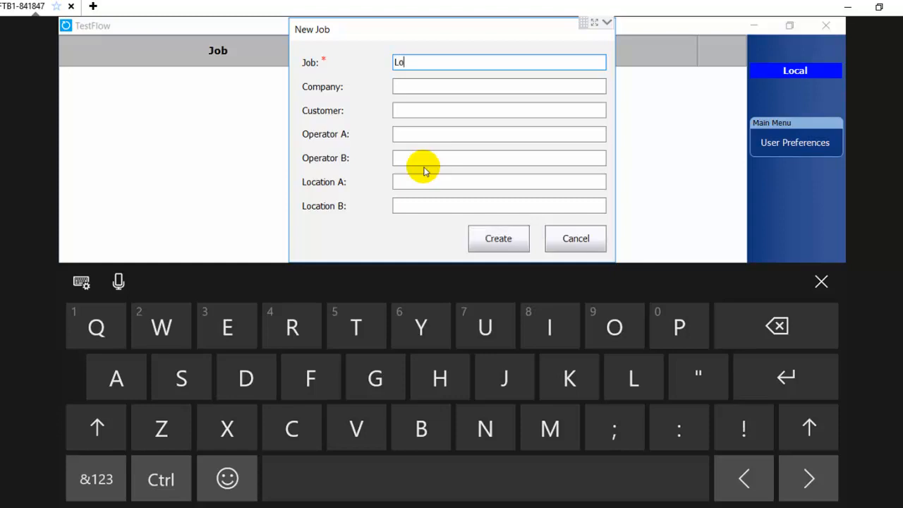
pyautogui.write('cal JOB')
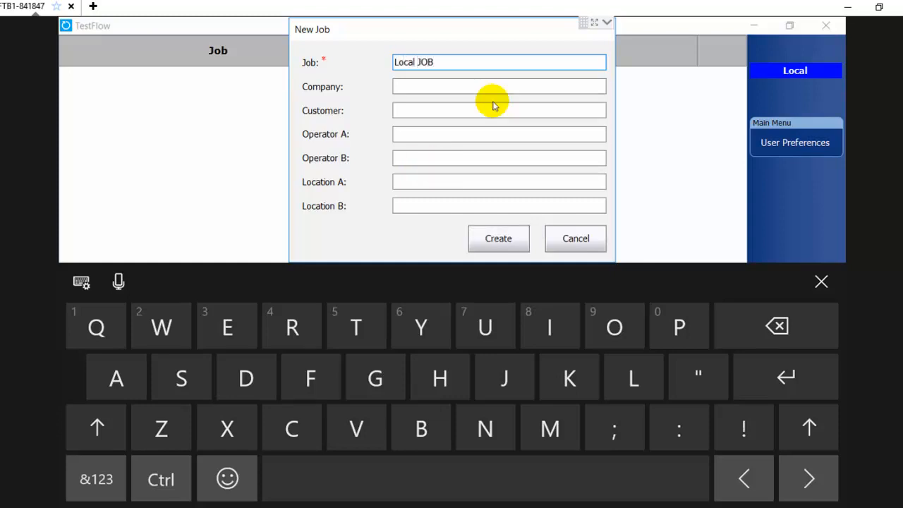
# Step: Fill in EXFO as company and customer and Marc as Operator A
pyautogui.write('EXFI')
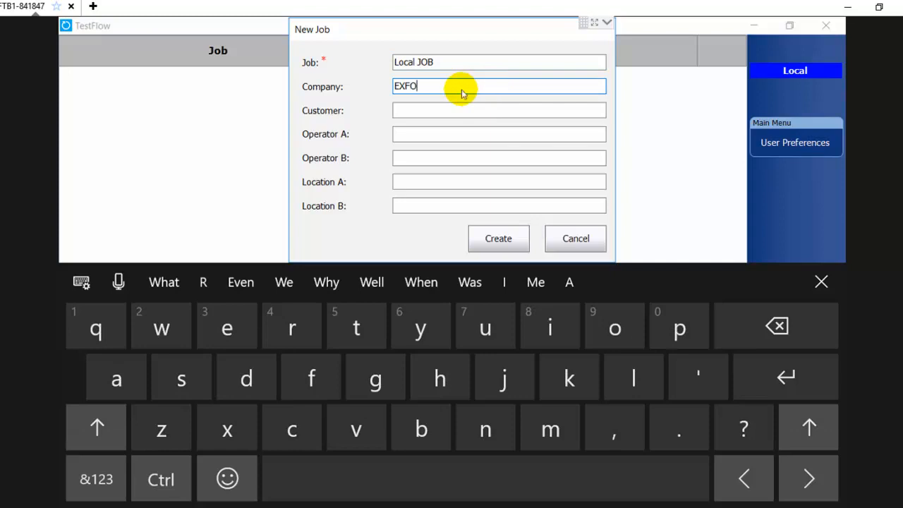
pyautogui.click(499, 110)
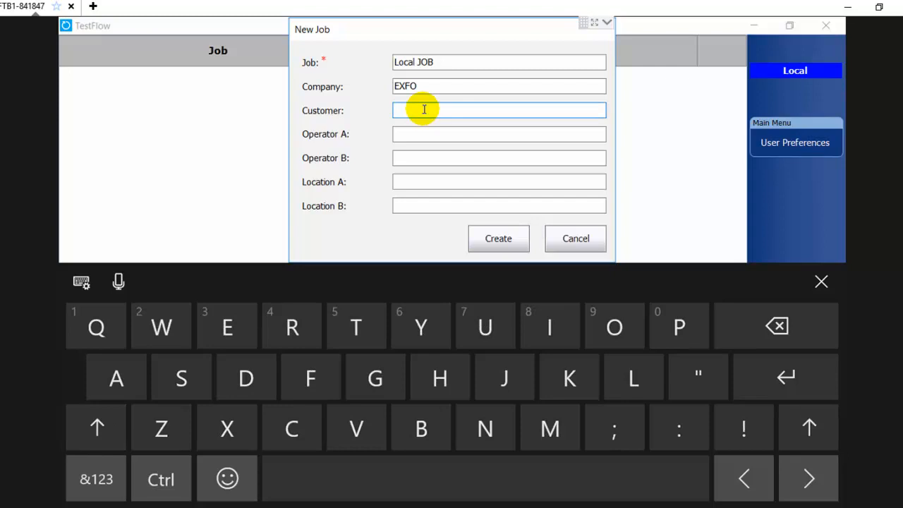
pyautogui.write('EXFO')
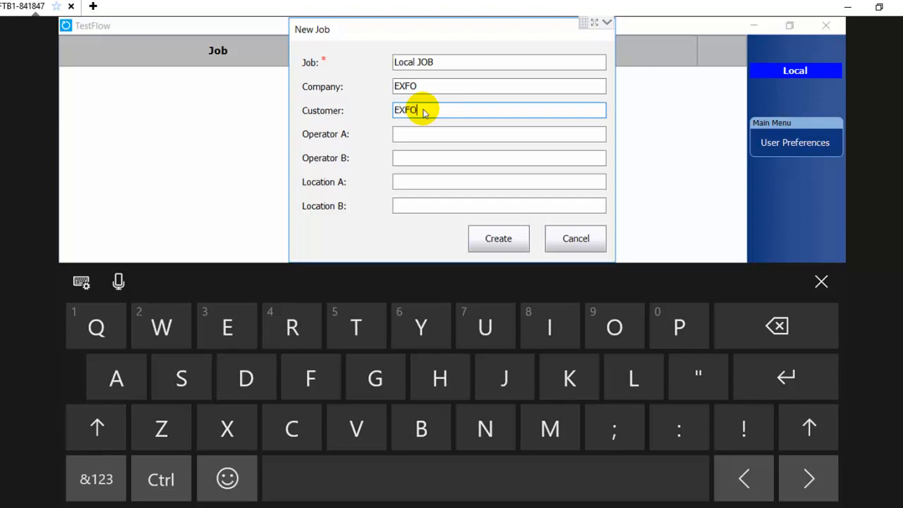
pyautogui.click(500, 134)
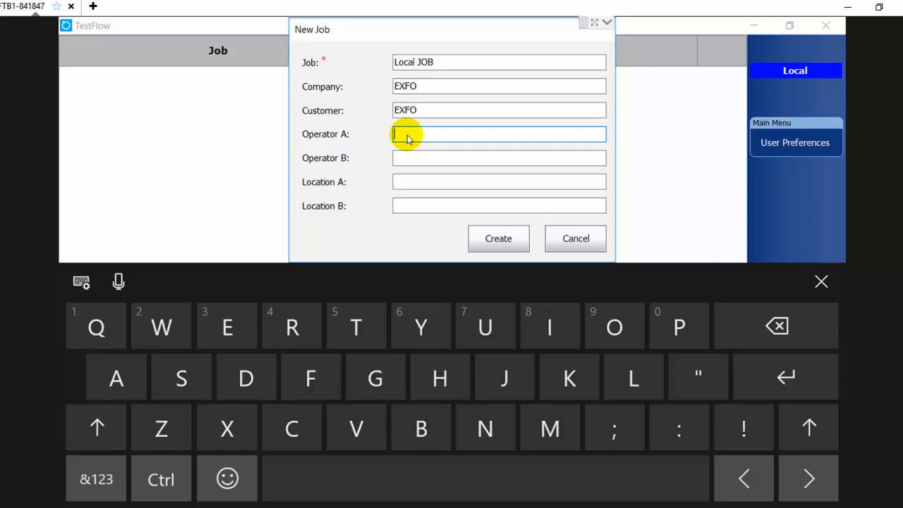
pyautogui.write('Marc Rondeau')
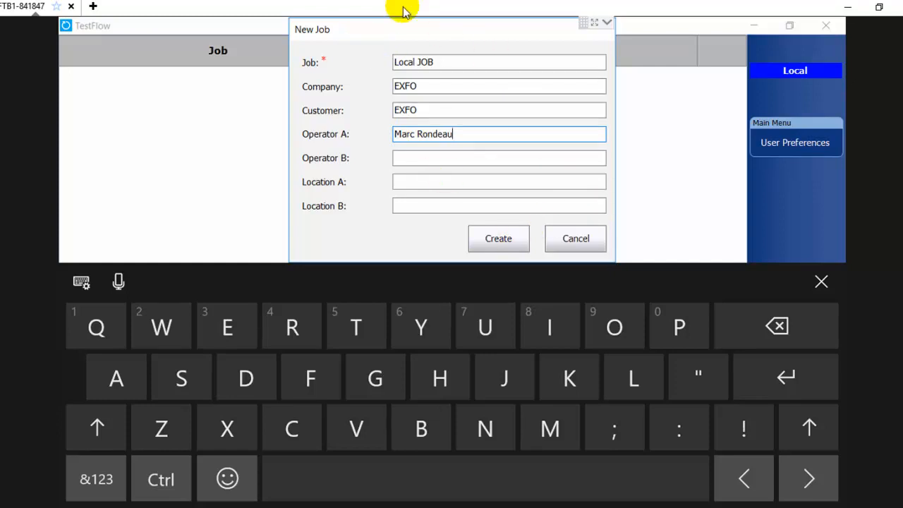
# Step: Create the Local JOB, agree to add tests now, and choose iOLM as the test type
pyautogui.click(498, 238)
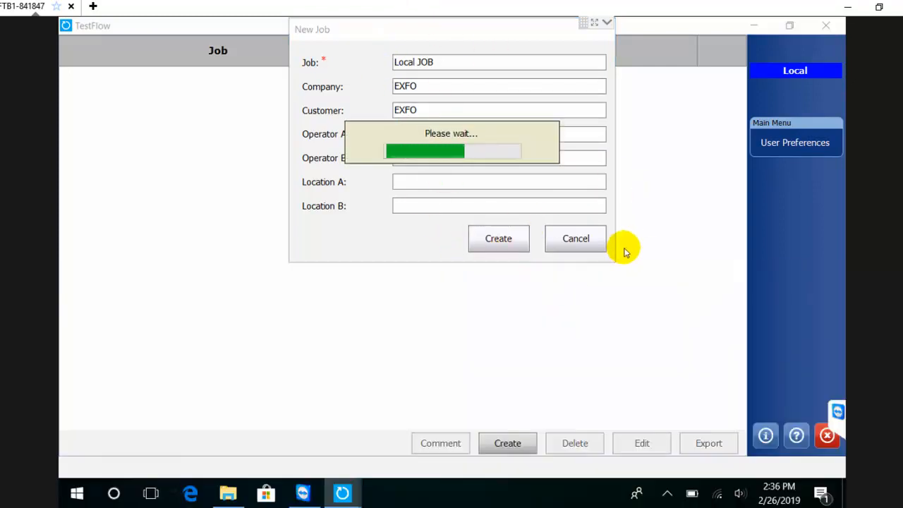
pyautogui.click(498, 237)
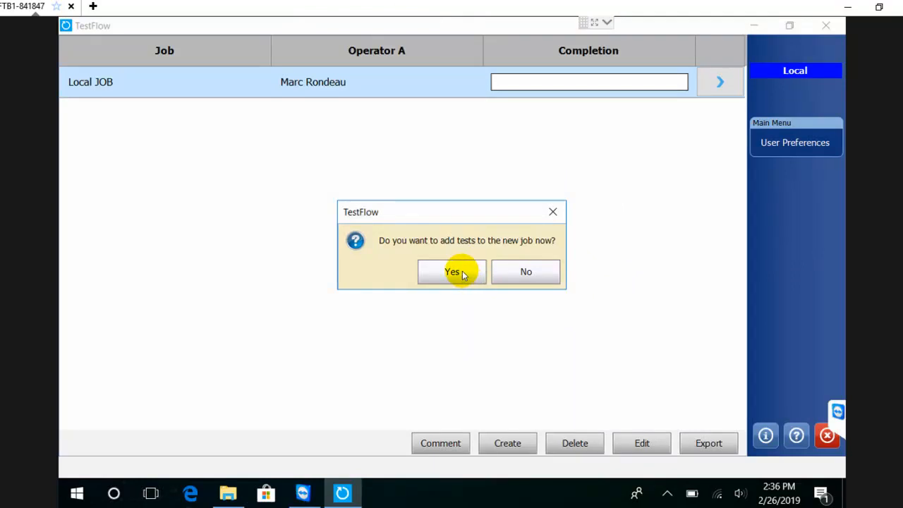
pyautogui.click(452, 271)
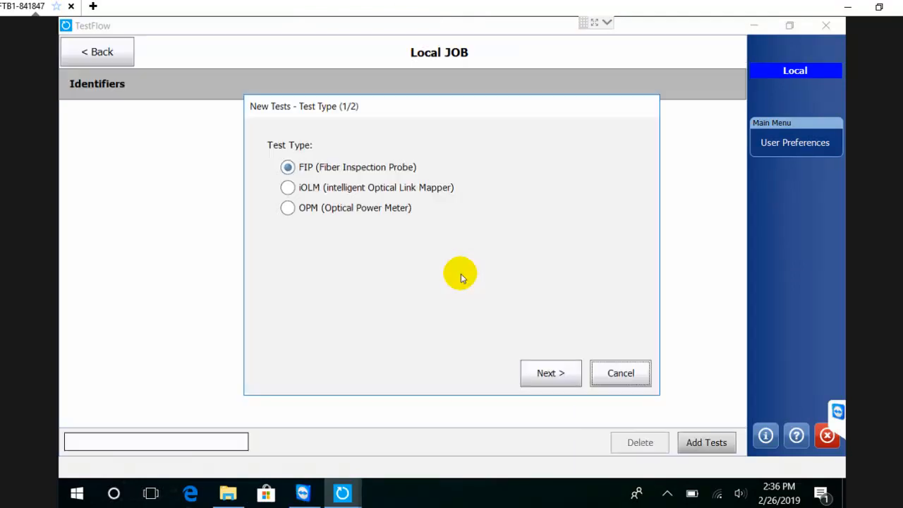
pyautogui.moveTo(311, 166)
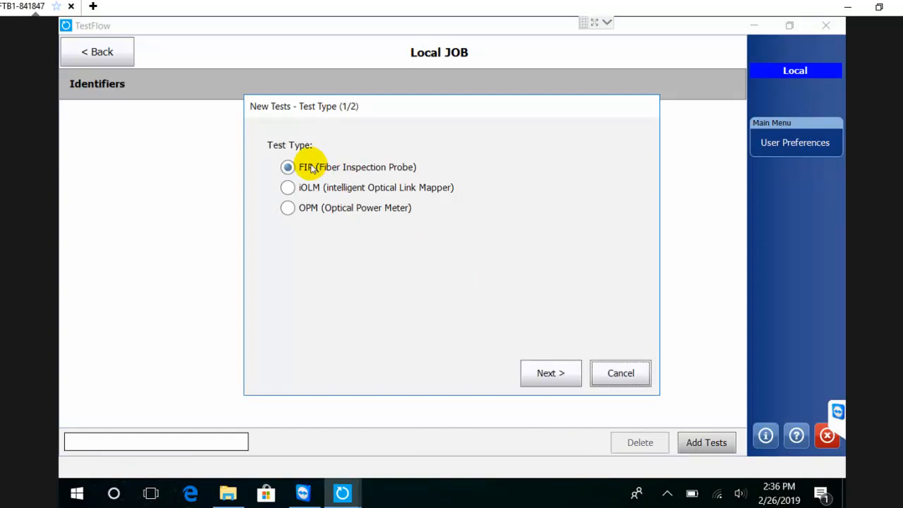
pyautogui.moveTo(297, 189)
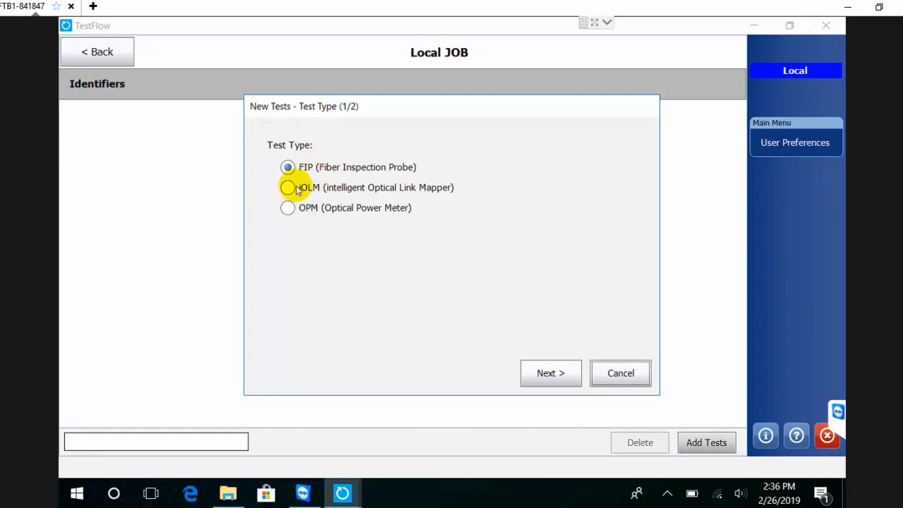
pyautogui.click(288, 187)
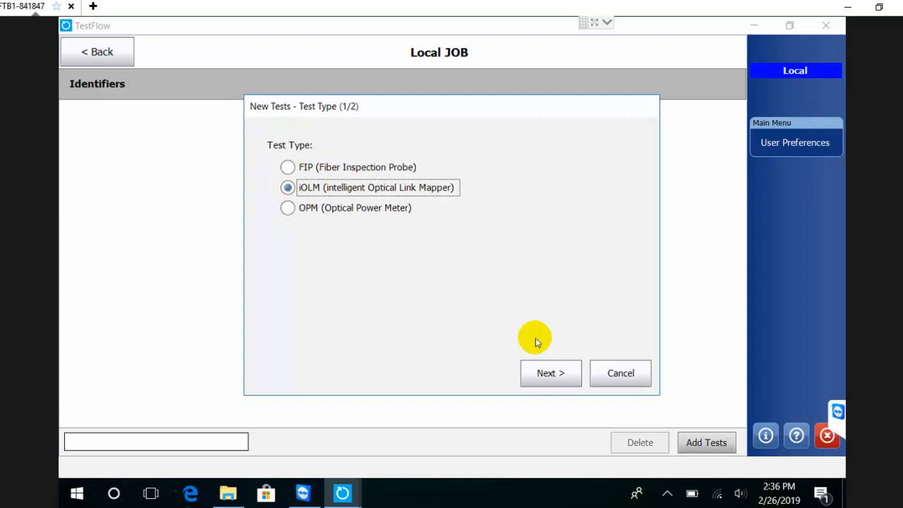
# Step: Add a Cable ID identifier from Cable01 to Cable02 with an underscore separator
pyautogui.click(550, 373)
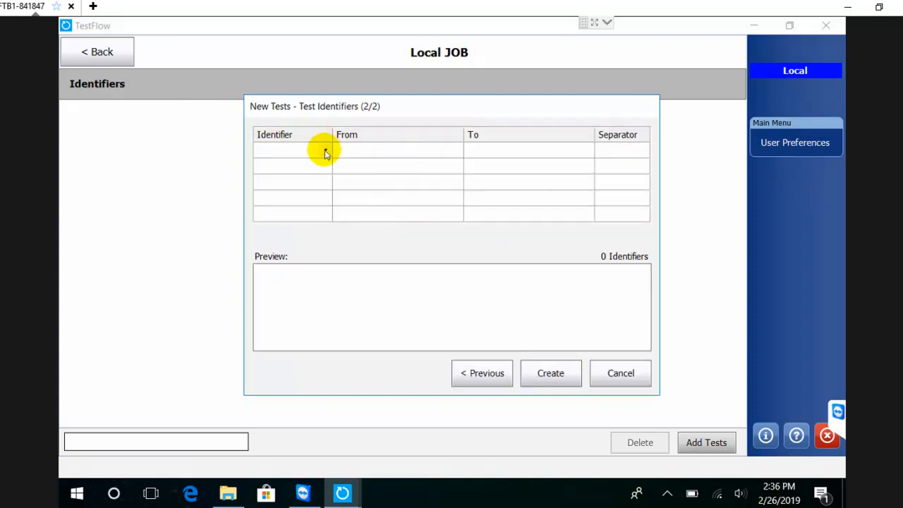
pyautogui.click(289, 149)
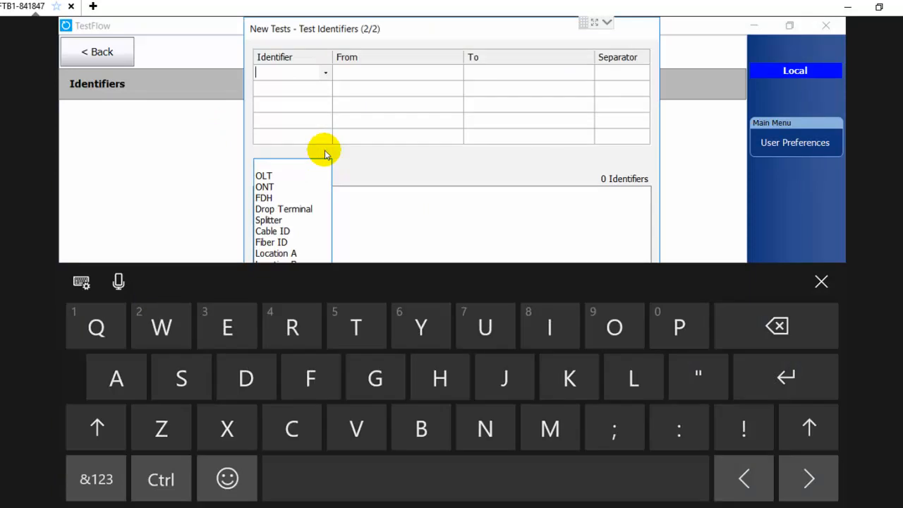
pyautogui.moveTo(468, 177)
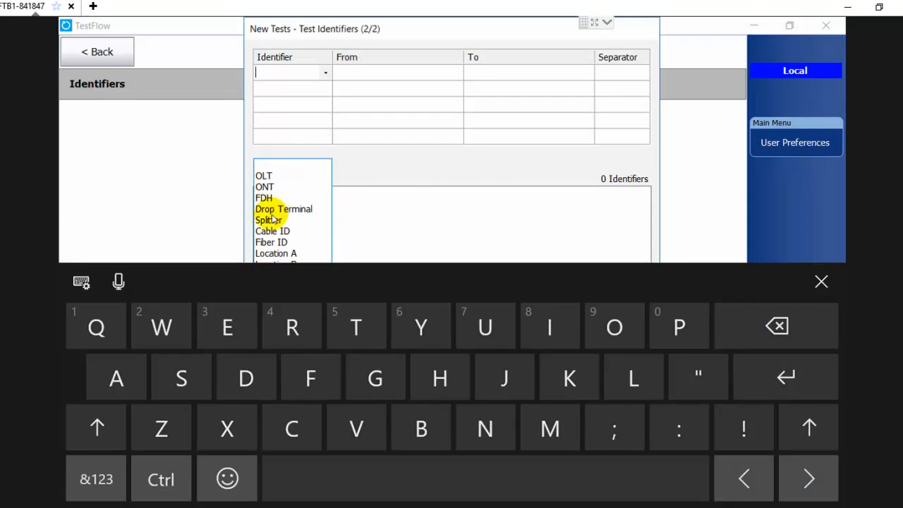
pyautogui.click(272, 232)
pyautogui.write('C')
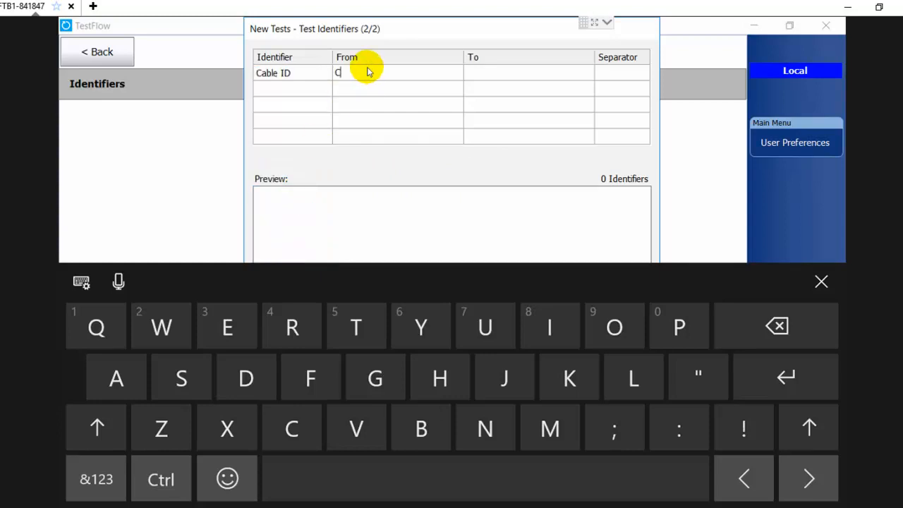
pyautogui.write('able01')
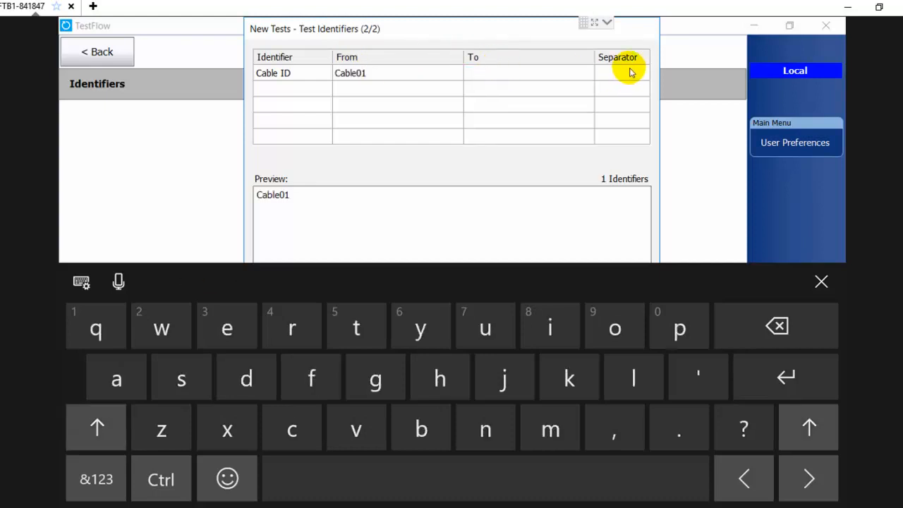
pyautogui.click(641, 73)
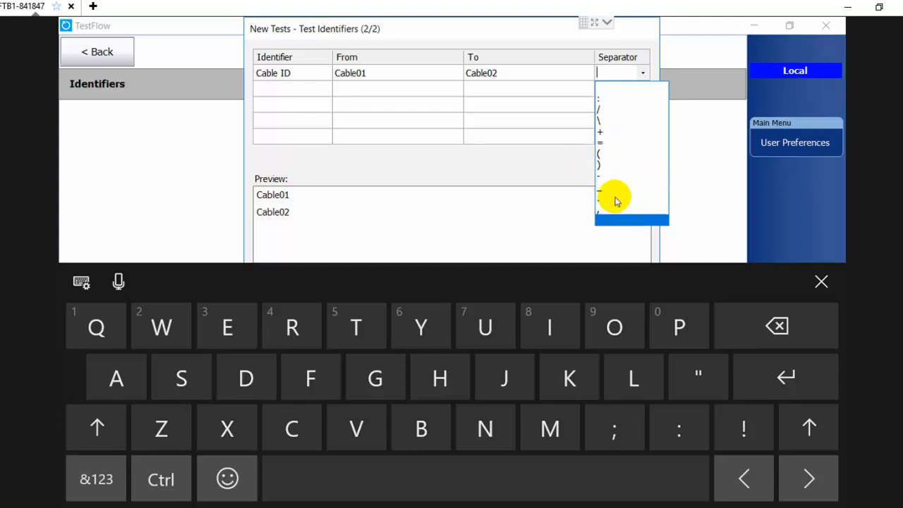
pyautogui.click(332, 90)
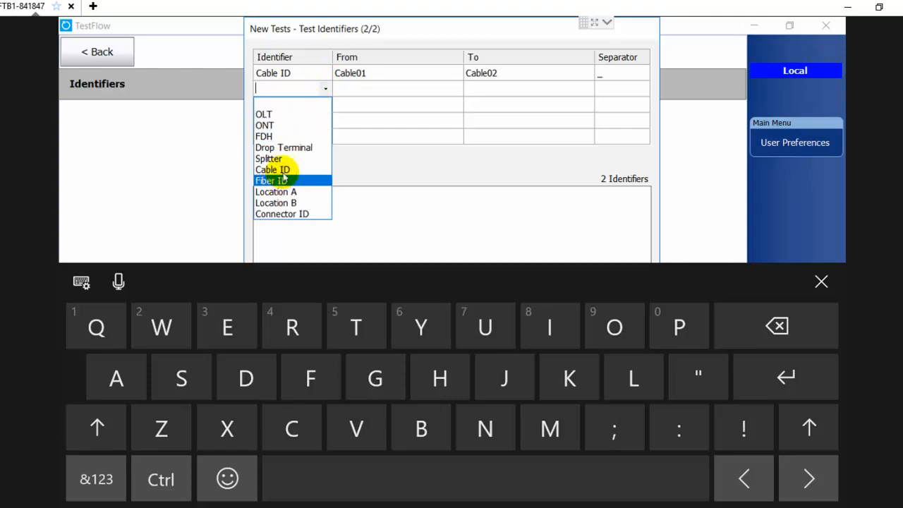
# Step: Add a Fiber ID identifier from FiberA to FiberF and create the 12 test identifiers
pyautogui.click(265, 181)
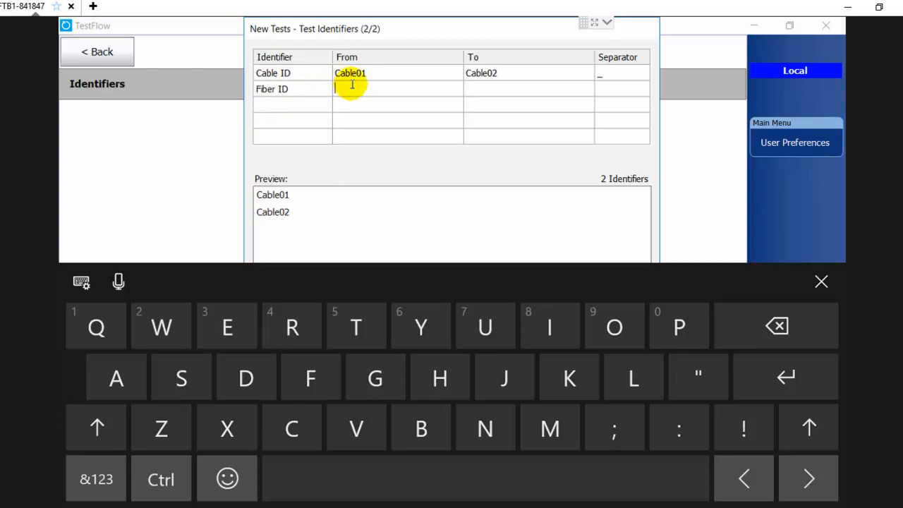
pyautogui.write('C')
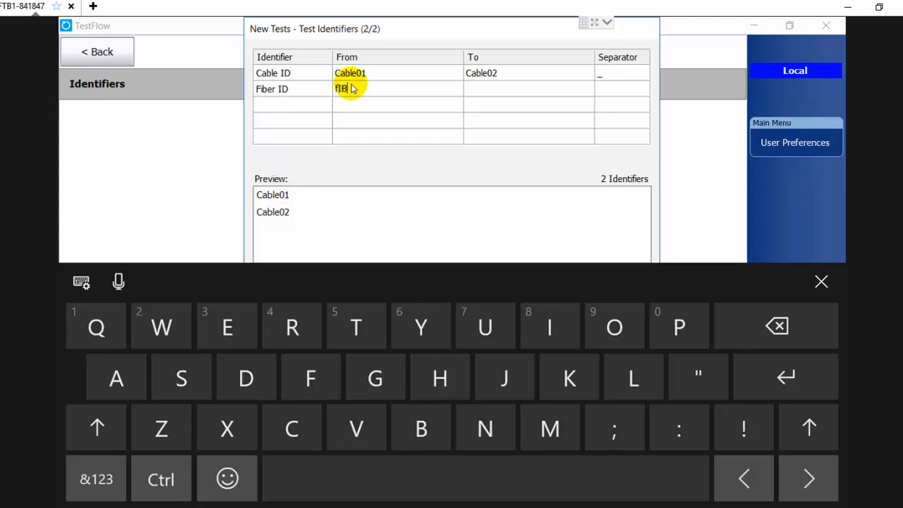
pyautogui.write('Fiber')
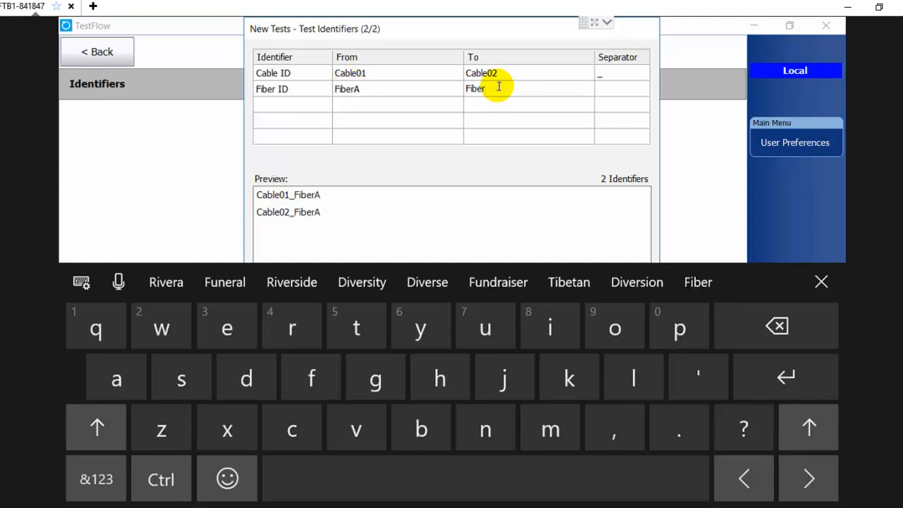
pyautogui.write('F')
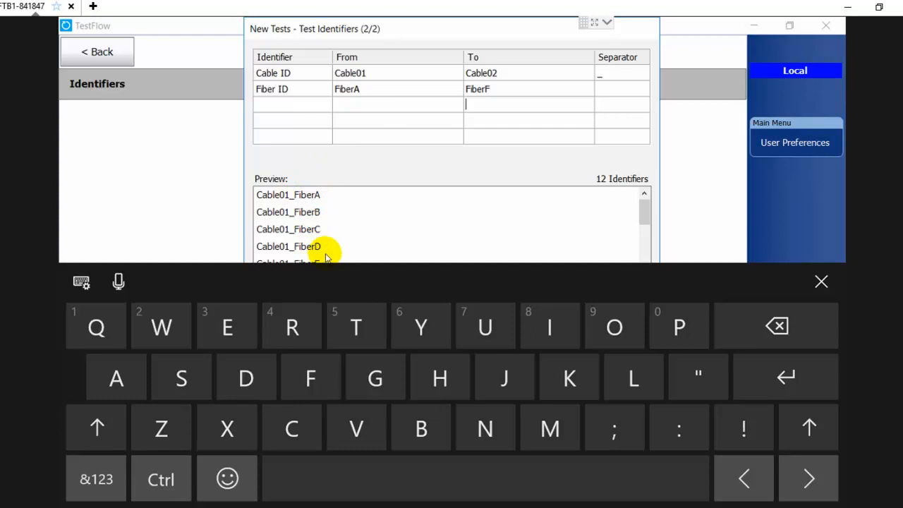
pyautogui.click(822, 282)
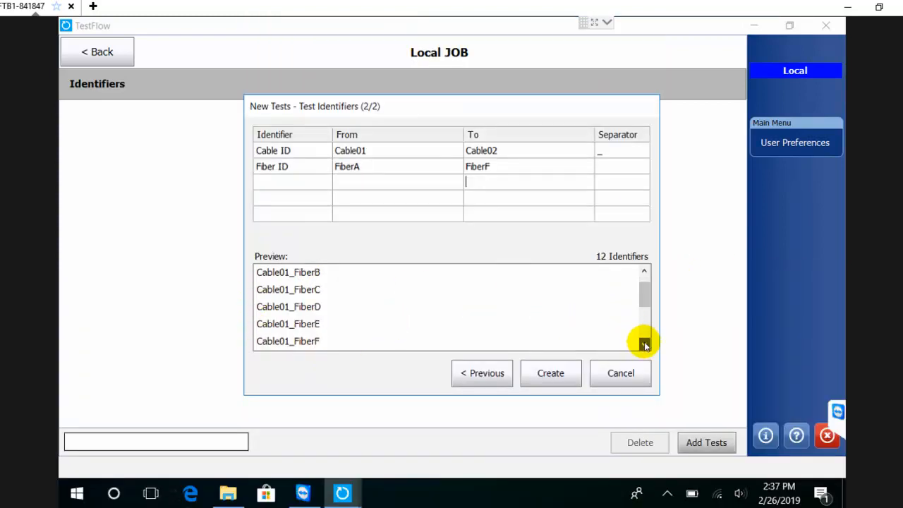
pyautogui.scroll(-3)
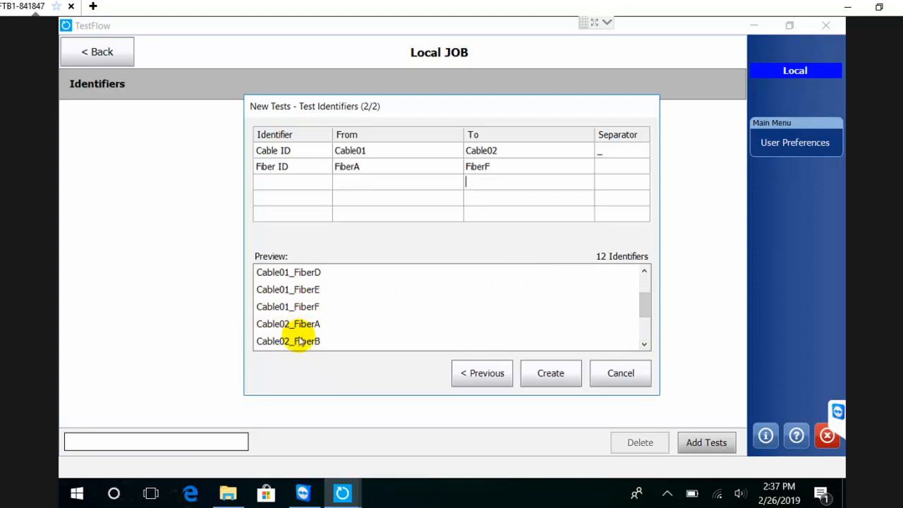
pyautogui.moveTo(600, 261)
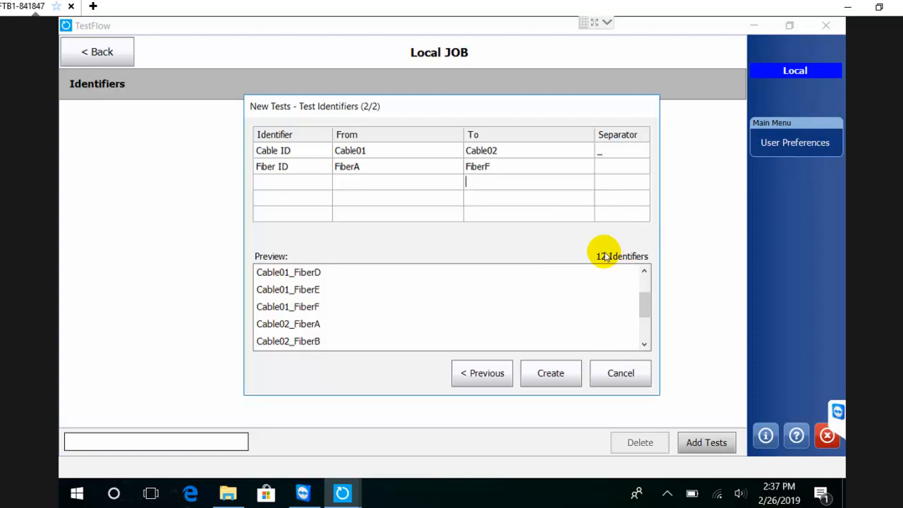
pyautogui.moveTo(528, 168)
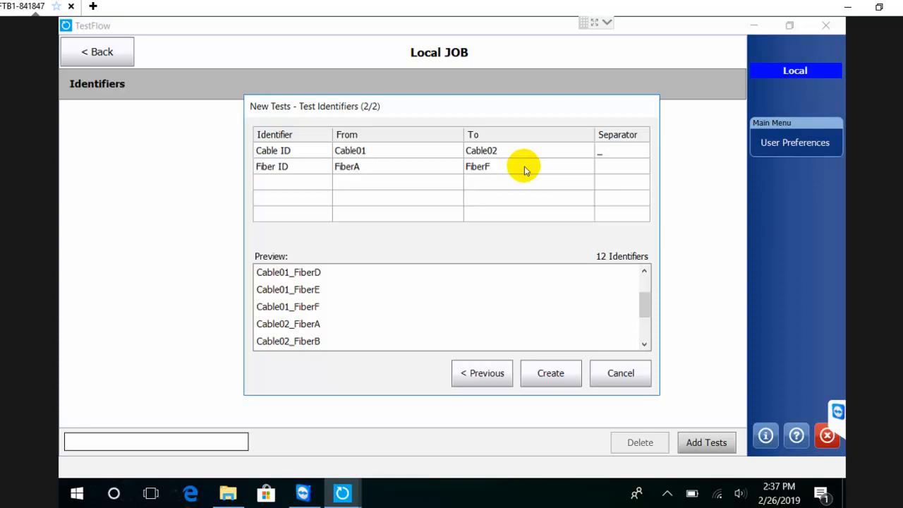
pyautogui.click(527, 180)
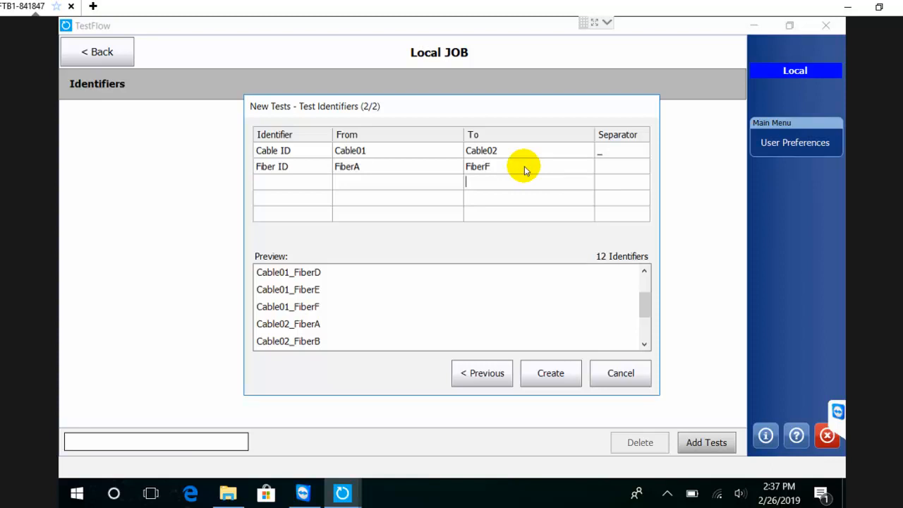
pyautogui.moveTo(468, 316)
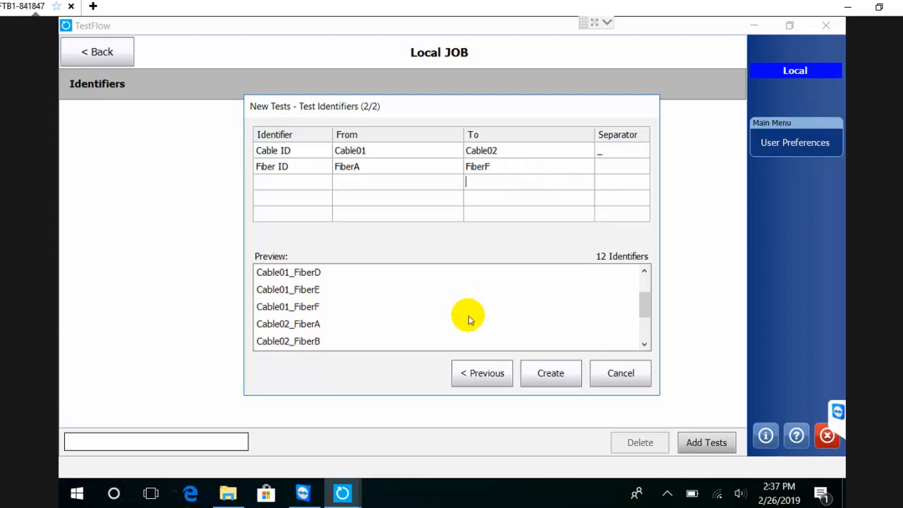
pyautogui.click(550, 372)
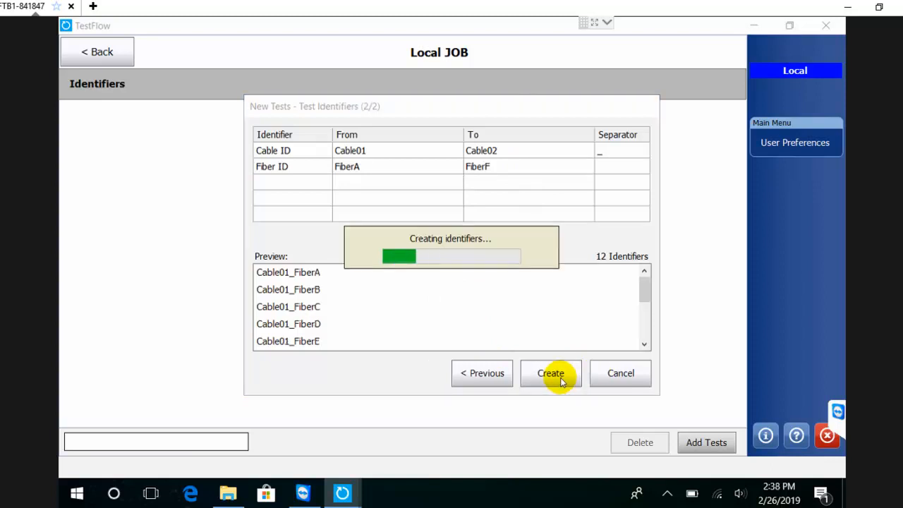
# Step: Start the iOLM test for Cable01 FiberA from the Local JOB list
pyautogui.click(550, 372)
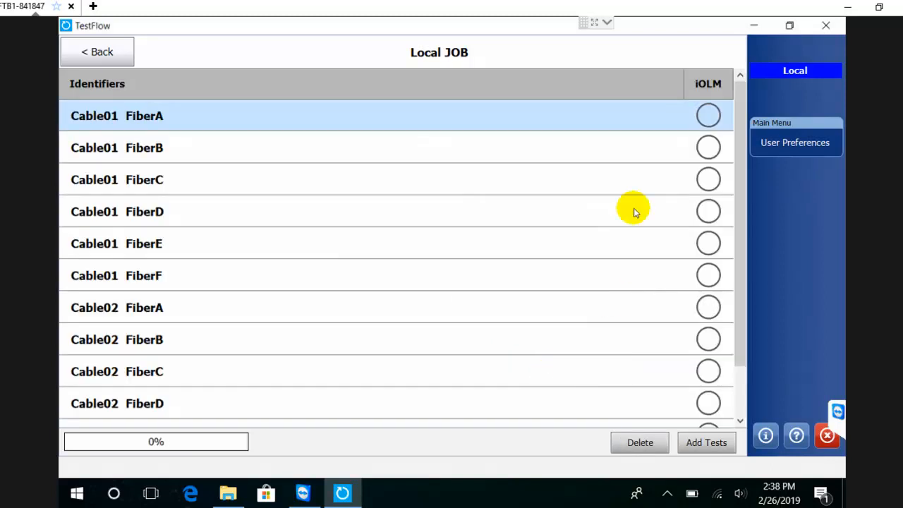
pyautogui.moveTo(729, 52)
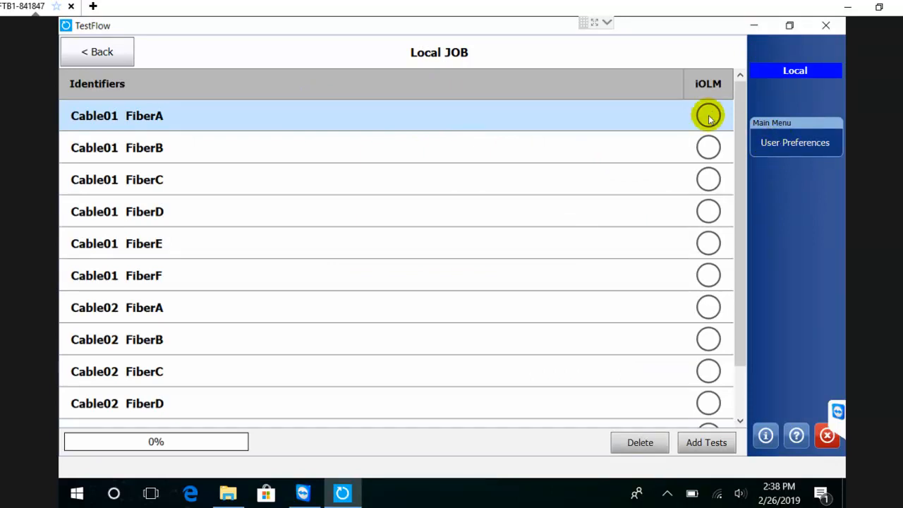
pyautogui.click(709, 116)
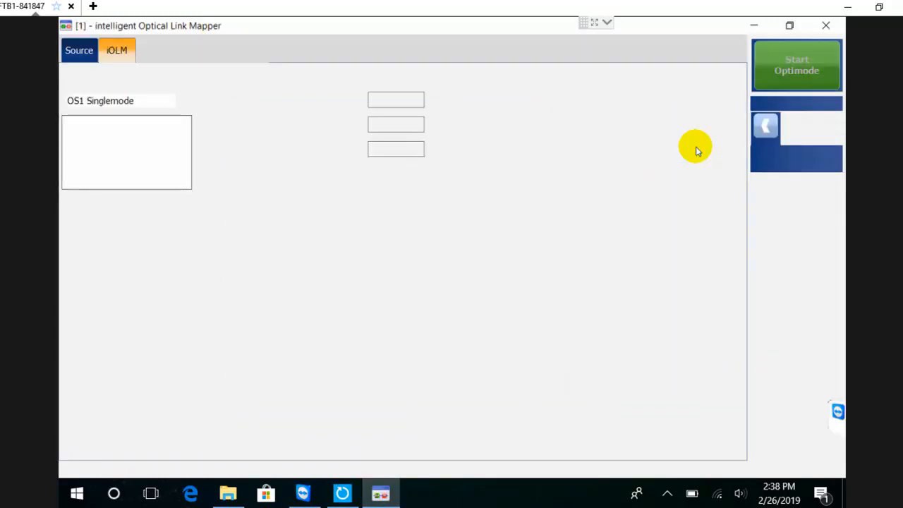
pyautogui.click(116, 51)
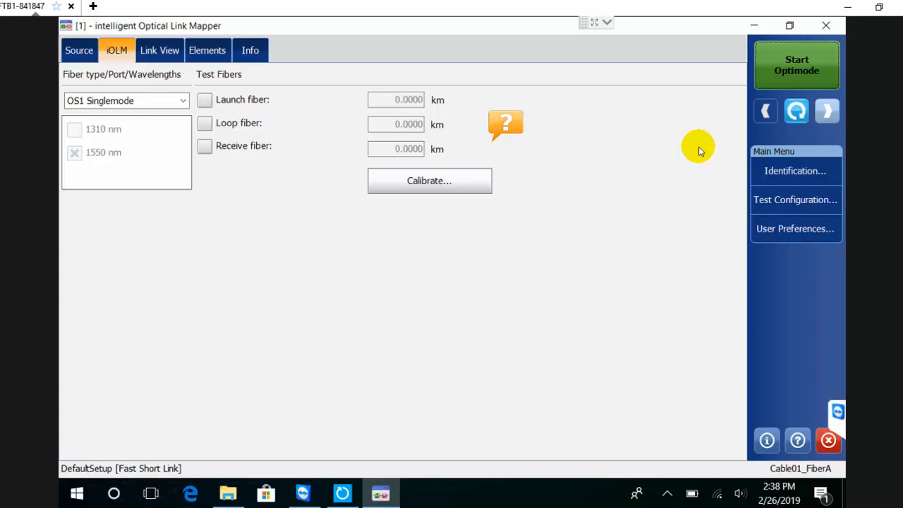
pyautogui.moveTo(802, 113)
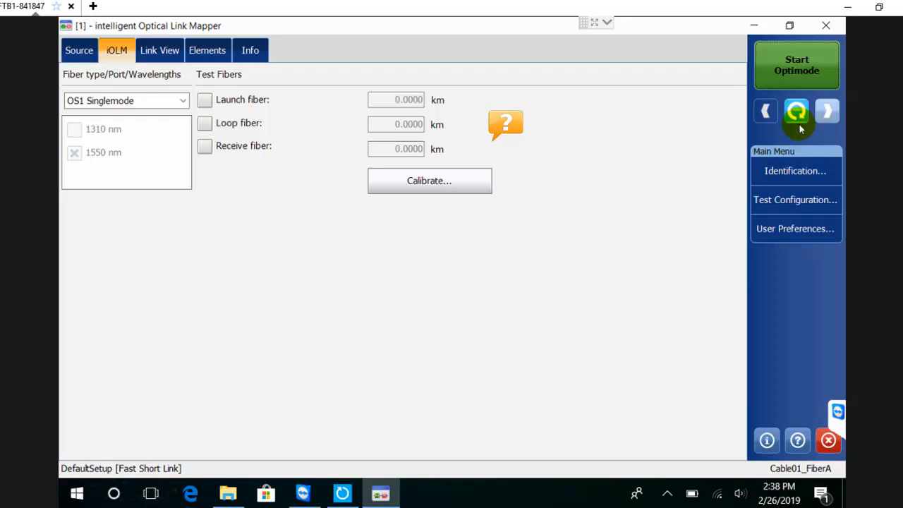
pyautogui.moveTo(796, 65)
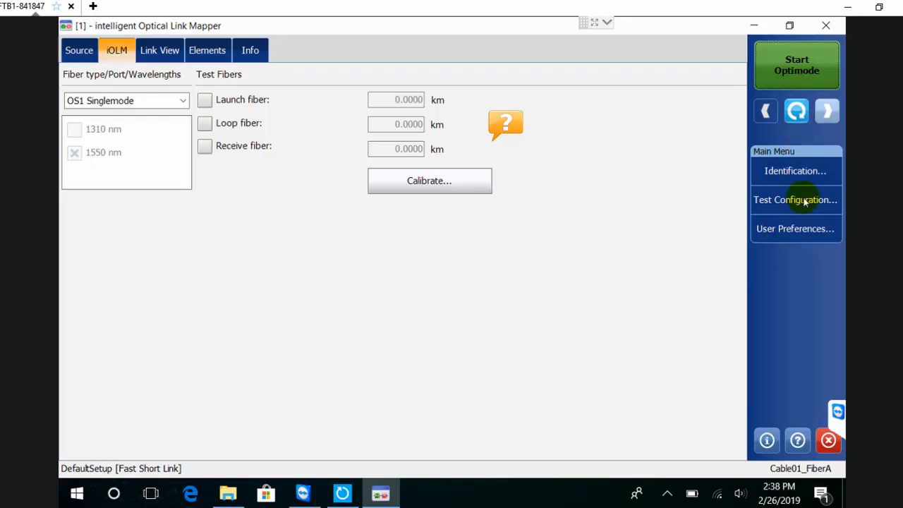
pyautogui.click(796, 229)
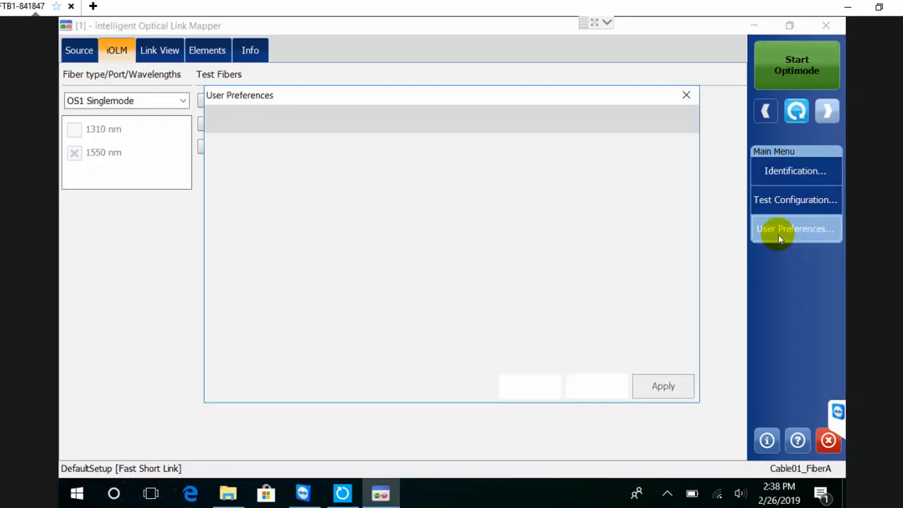
pyautogui.click(796, 229)
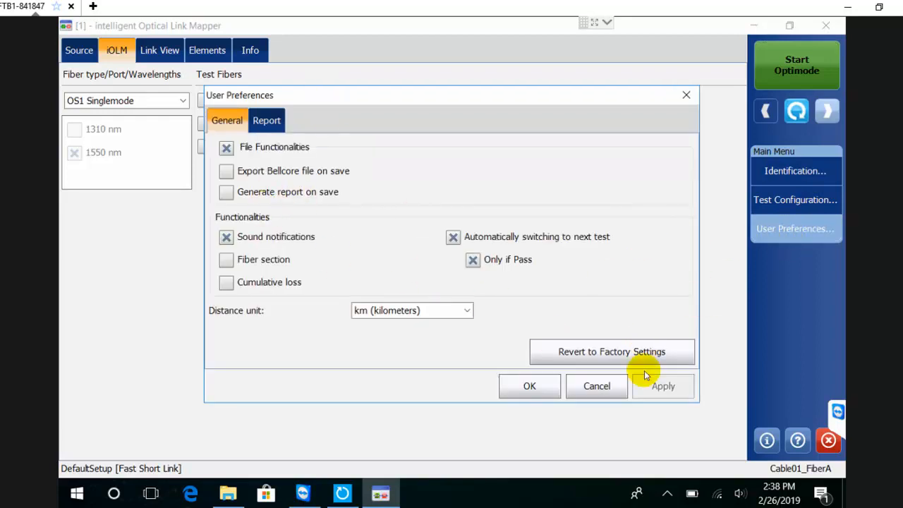
pyautogui.click(529, 387)
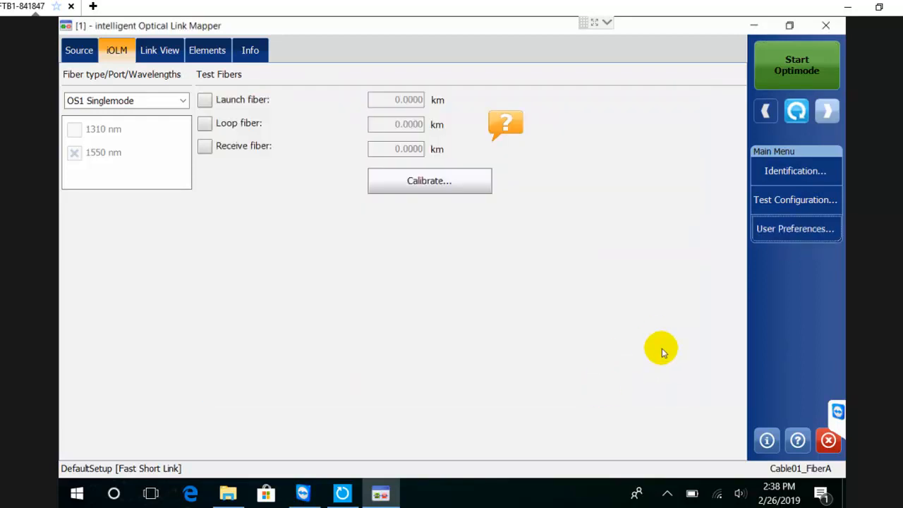
pyautogui.click(796, 201)
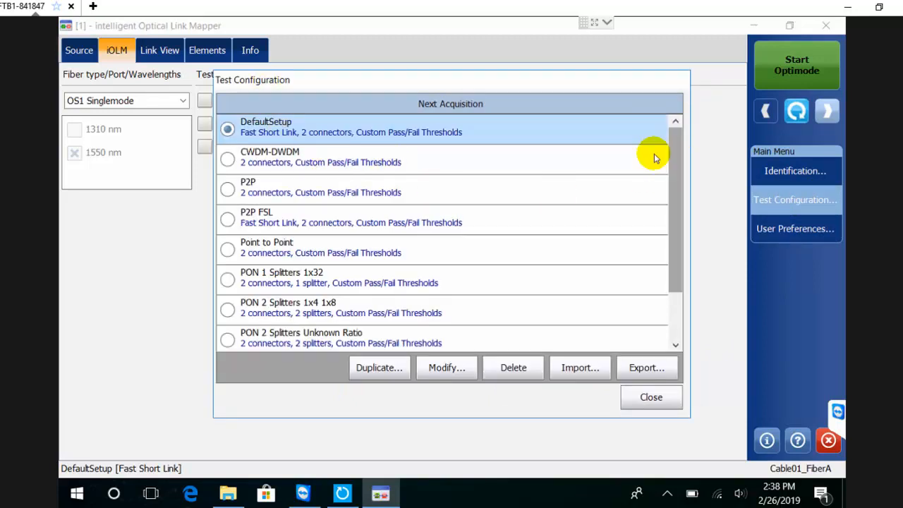
pyautogui.moveTo(268, 151)
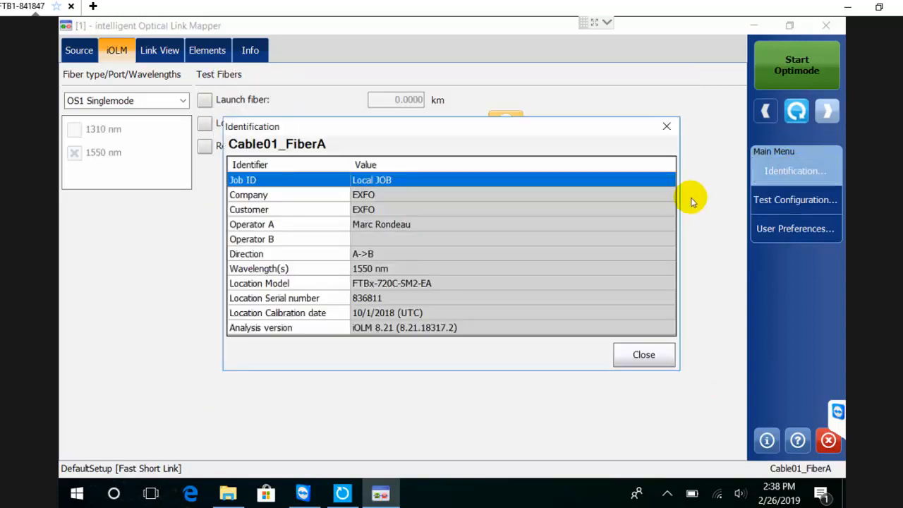
pyautogui.moveTo(319, 227)
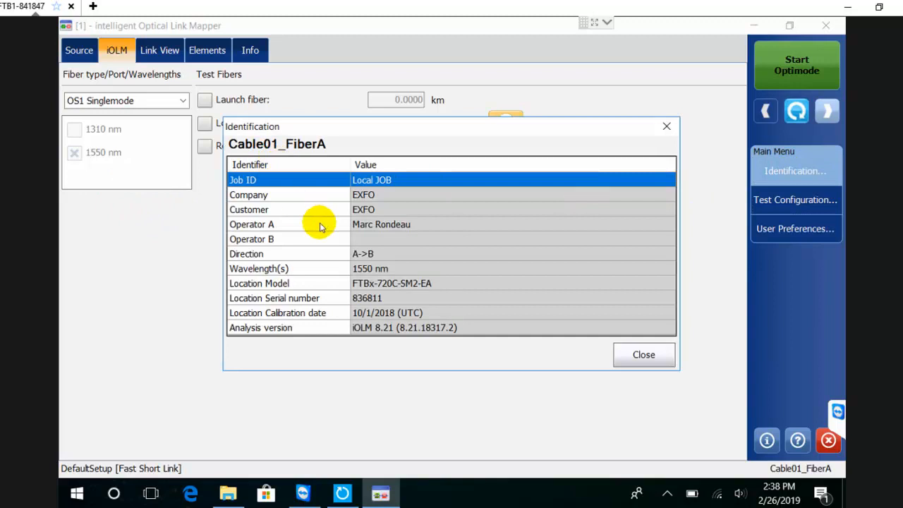
pyautogui.moveTo(339, 203)
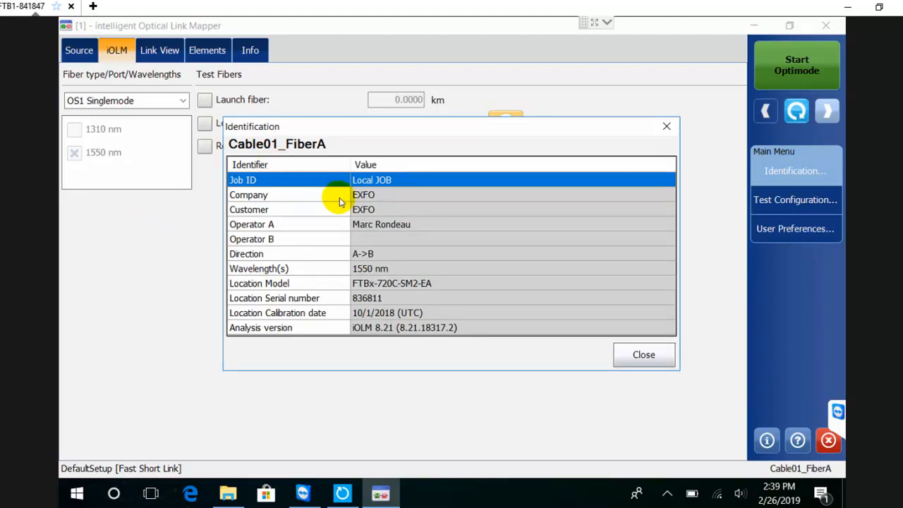
pyautogui.click(643, 354)
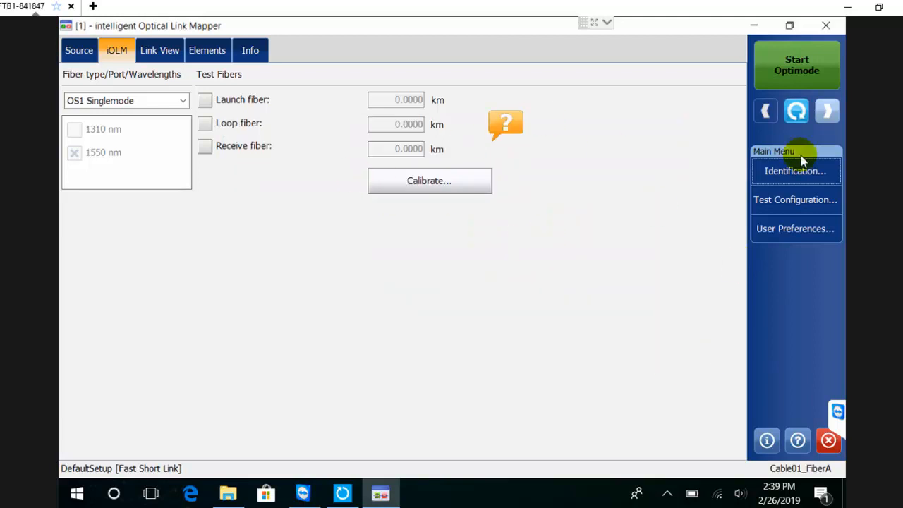
# Step: Start the Optimode acquisition to measure the Cable01 FiberA link
pyautogui.click(796, 65)
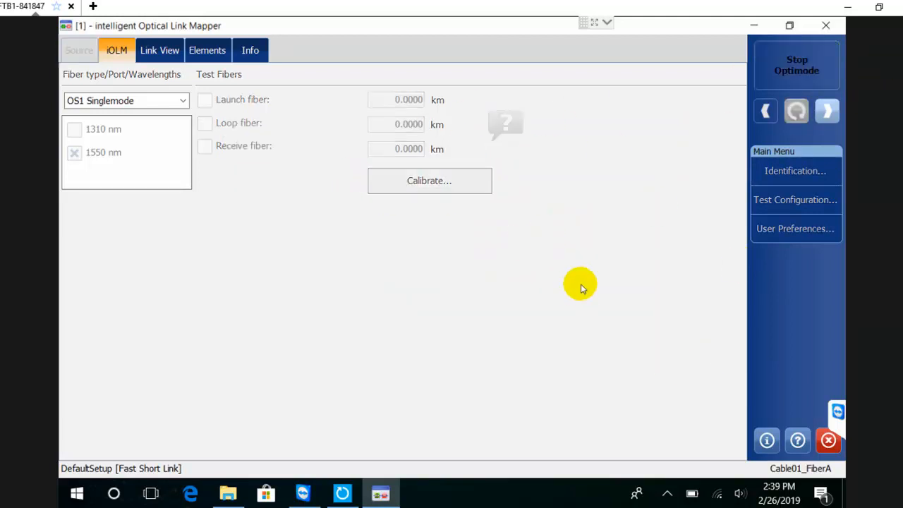
pyautogui.click(160, 51)
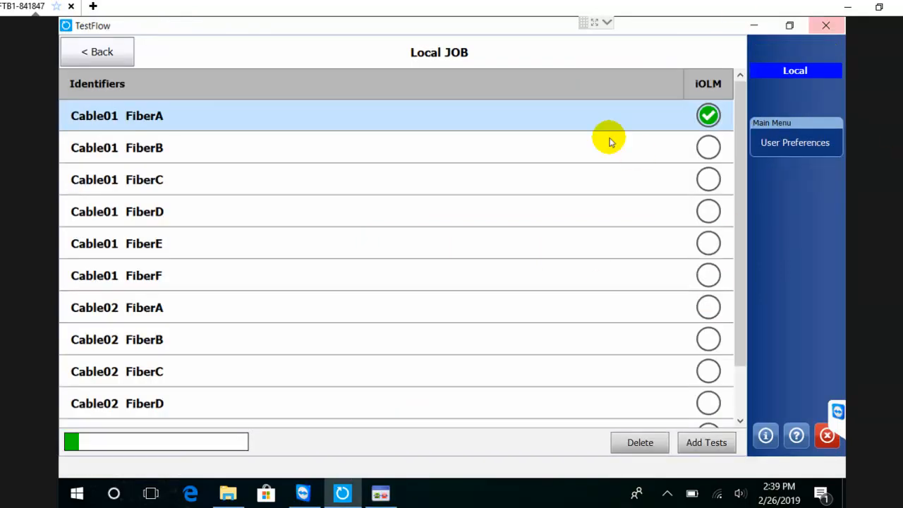
pyautogui.moveTo(746, 122)
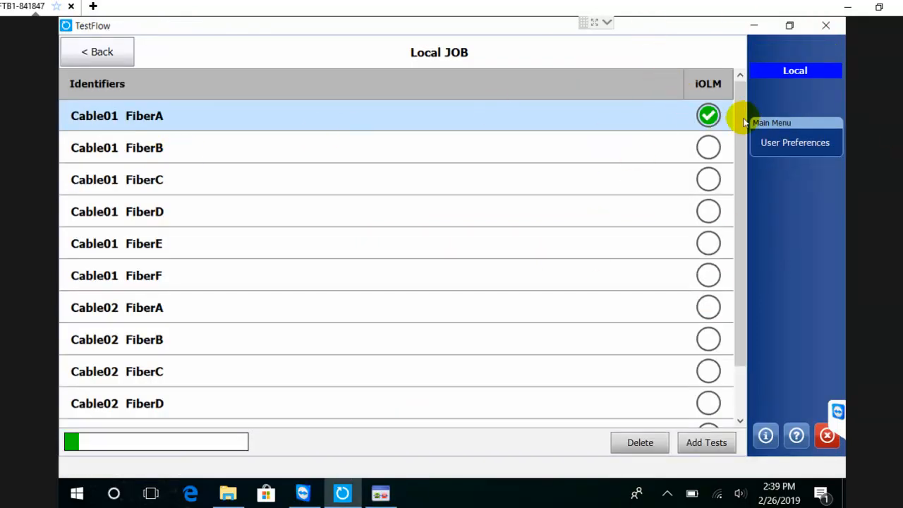
# Step: Reopen the passing Cable01 FiberA result and bring up the user preferences
pyautogui.scroll(-3)
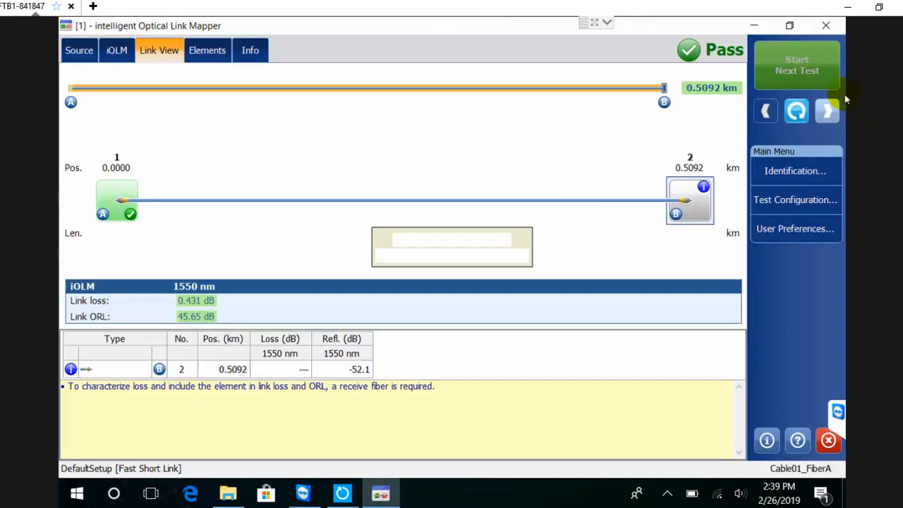
pyautogui.click(798, 65)
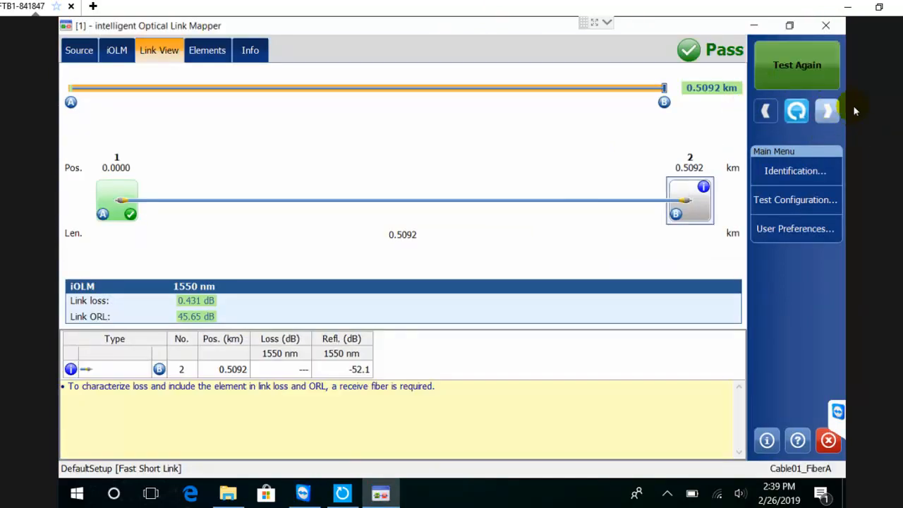
pyautogui.moveTo(827, 111)
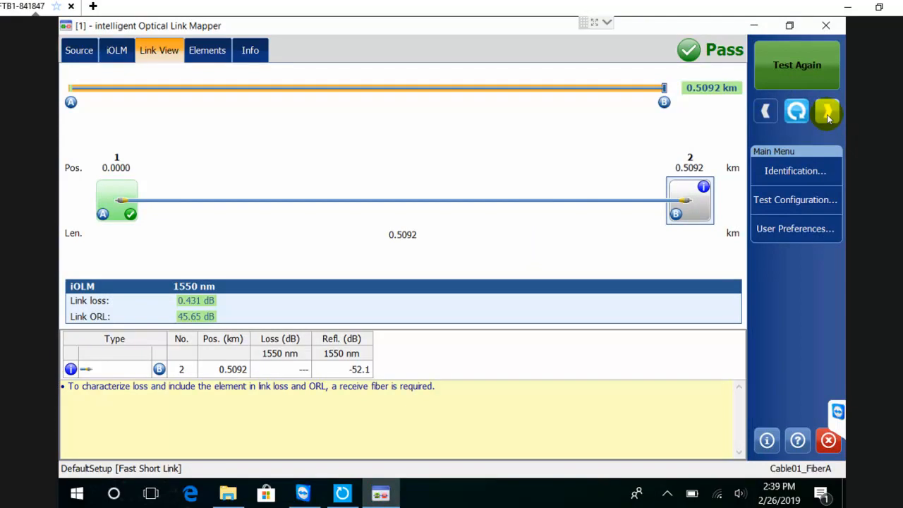
pyautogui.click(796, 229)
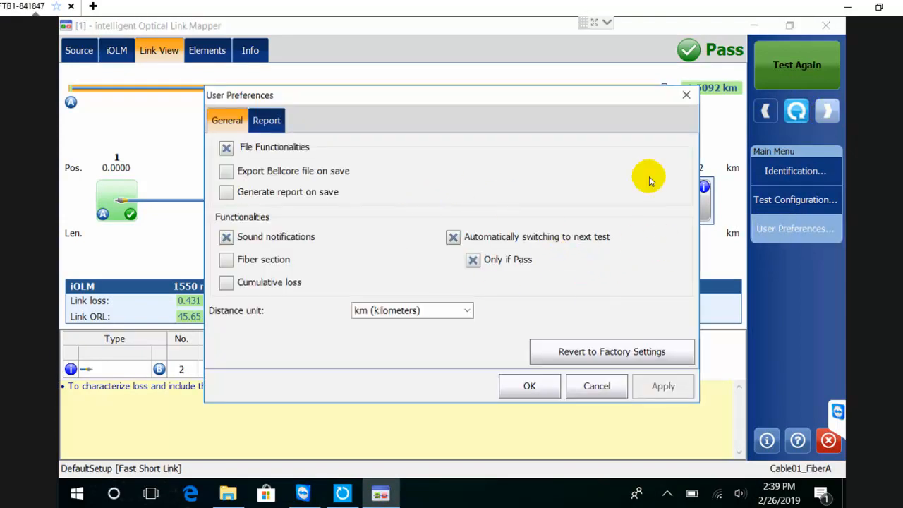
pyautogui.moveTo(525, 254)
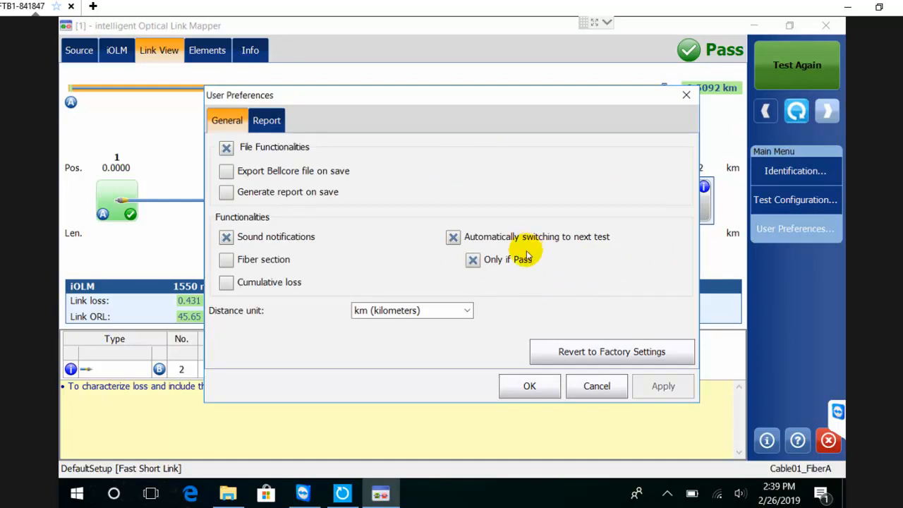
pyautogui.moveTo(563, 372)
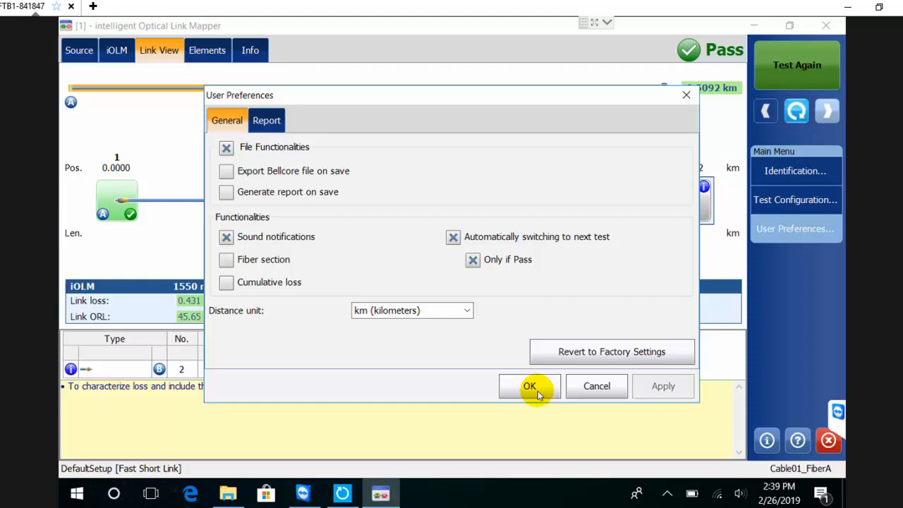
pyautogui.click(530, 387)
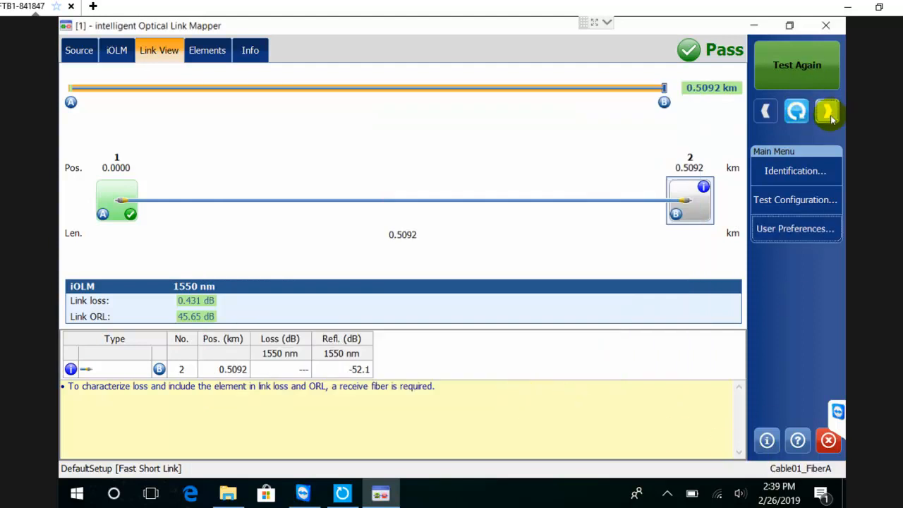
# Step: Measure the next fiber, Cable01 FiberB, then return to the Local JOB fiber list
pyautogui.click(827, 111)
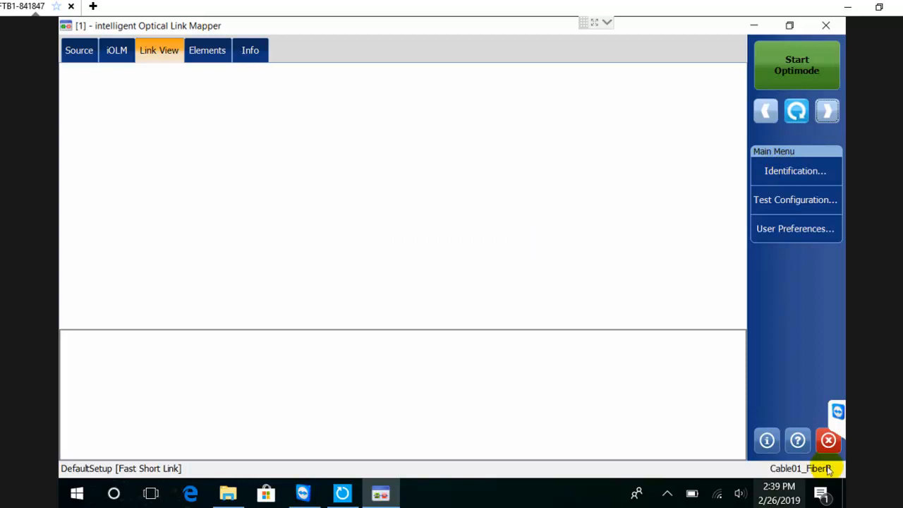
pyautogui.click(796, 65)
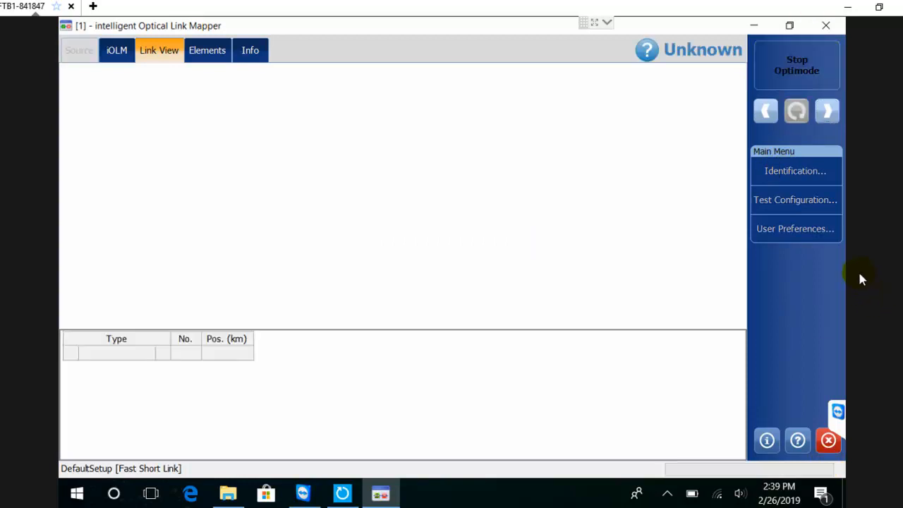
pyautogui.click(796, 110)
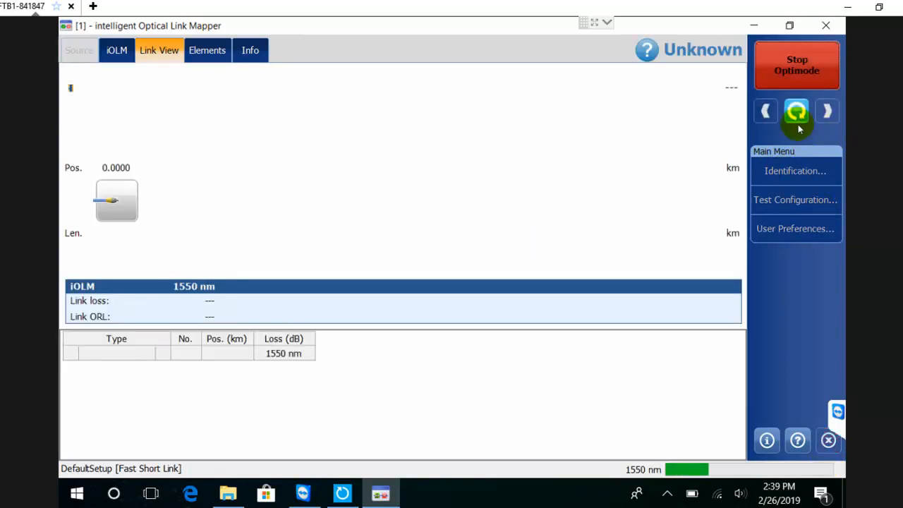
pyautogui.click(796, 112)
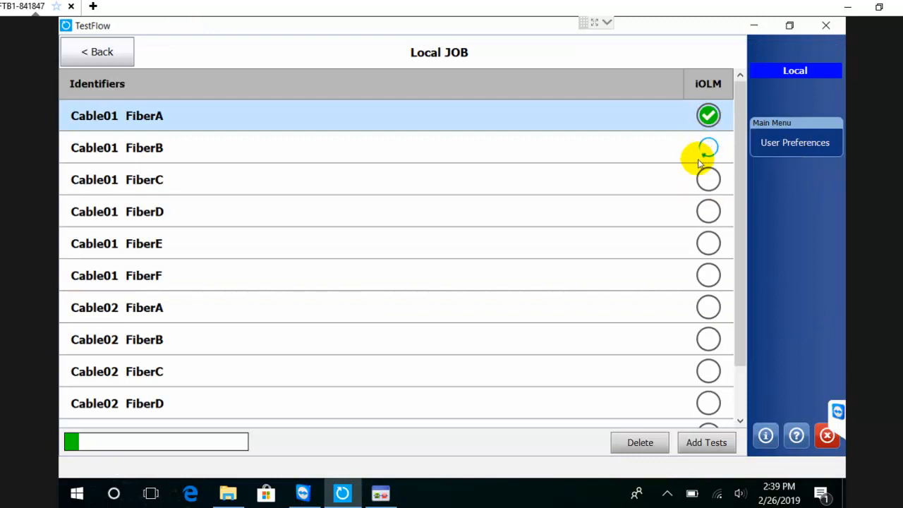
# Step: With FiberB marked passed at 17%, start Add Tests and cancel the New Tests dialog
pyautogui.click(709, 149)
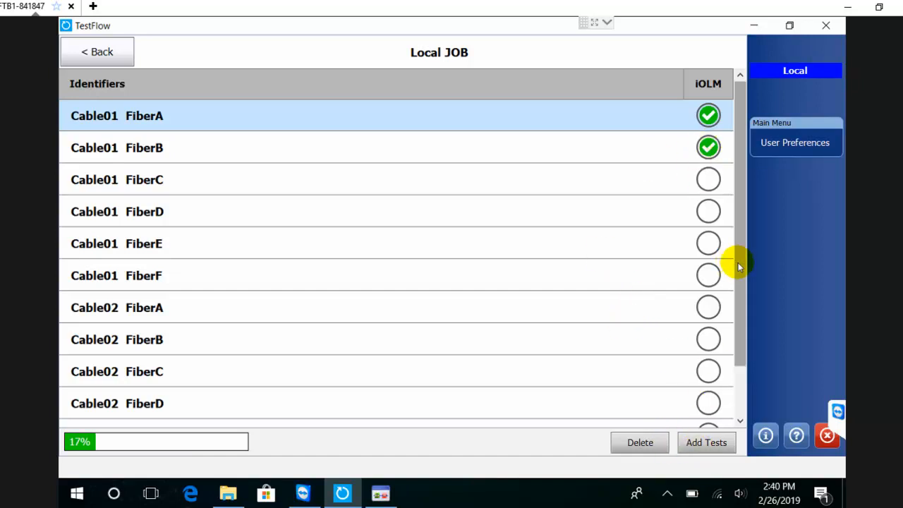
pyautogui.click(706, 443)
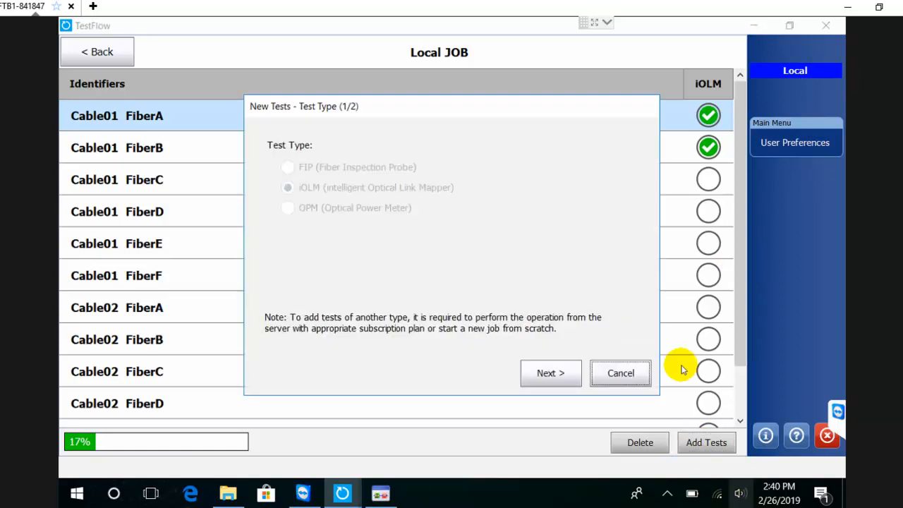
pyautogui.moveTo(621, 372)
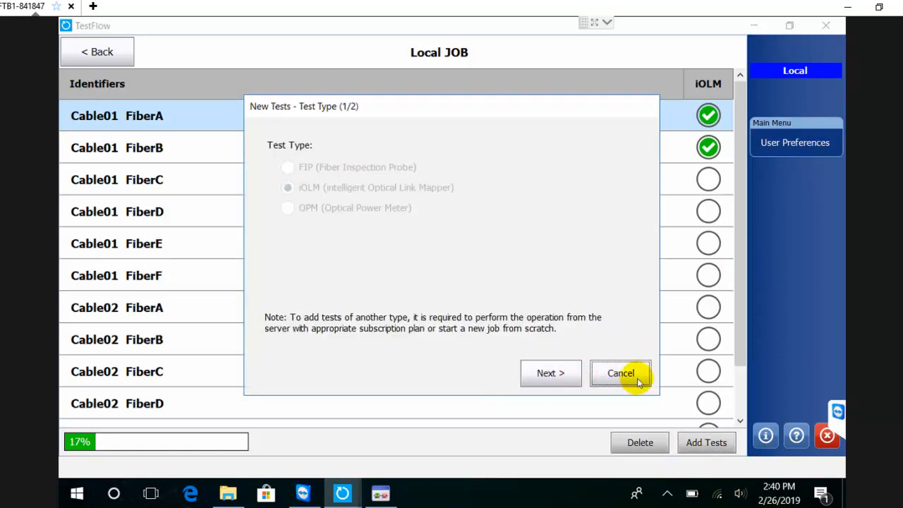
pyautogui.click(620, 373)
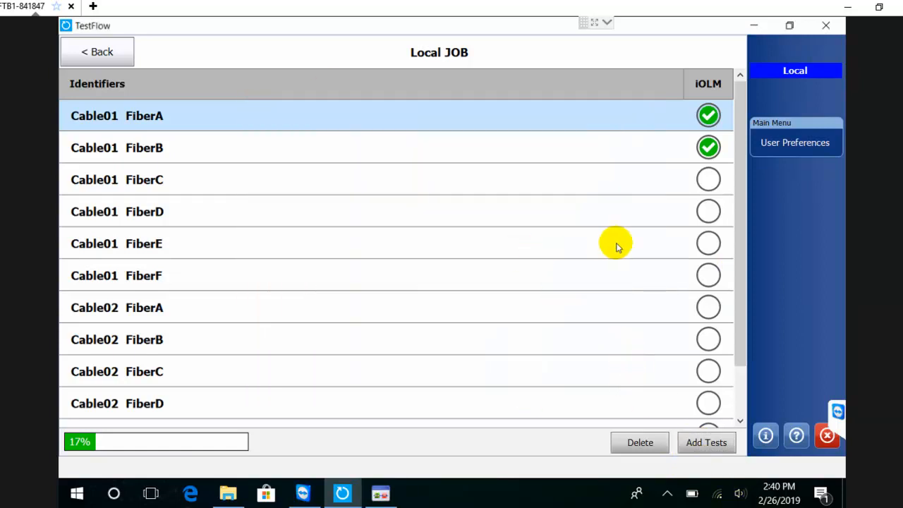
# Step: From the job list, export Local JOB into the Desktop > JOBS folder
pyautogui.click(96, 50)
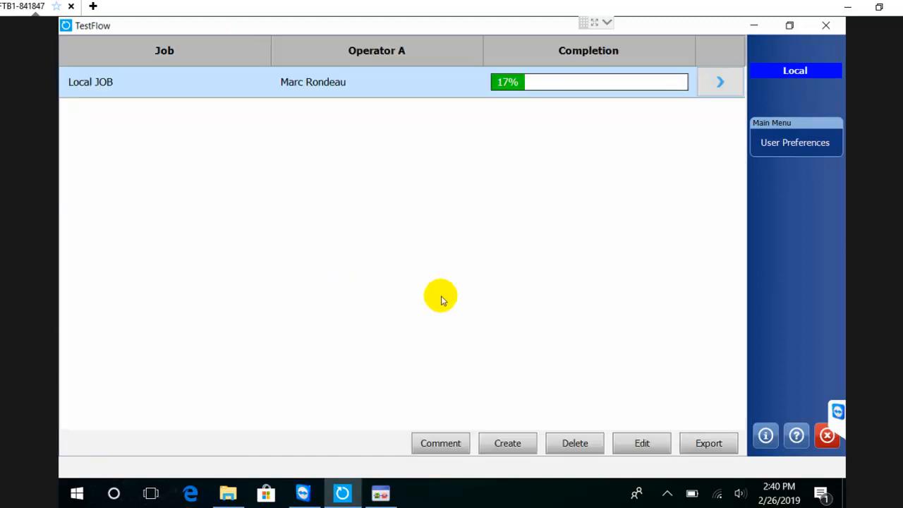
pyautogui.moveTo(463, 255)
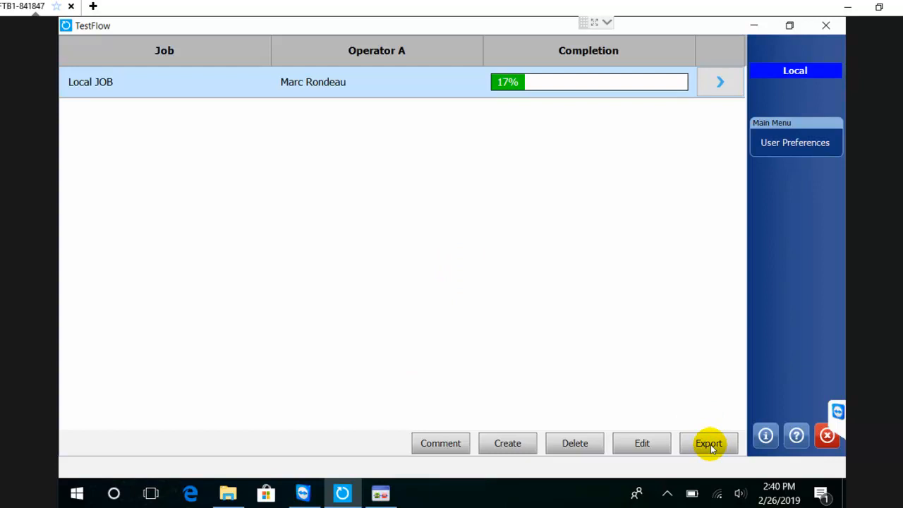
pyautogui.moveTo(720, 79)
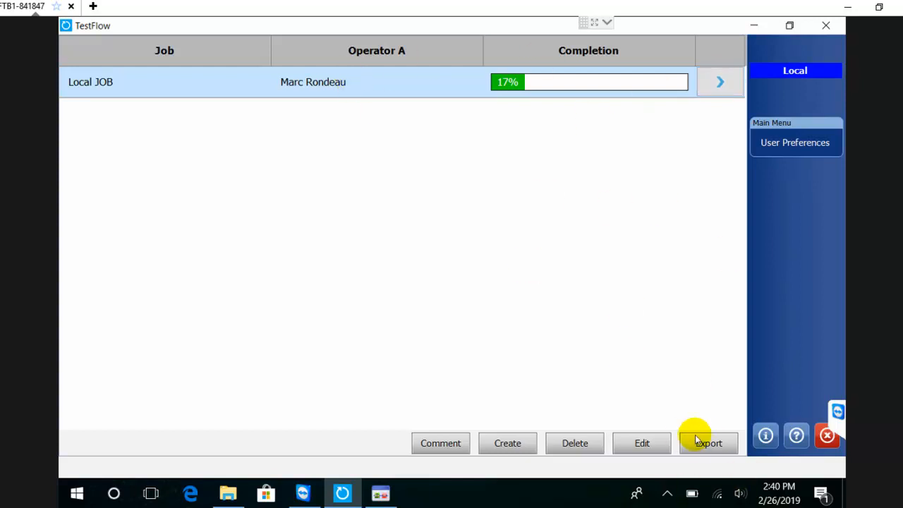
pyautogui.click(708, 443)
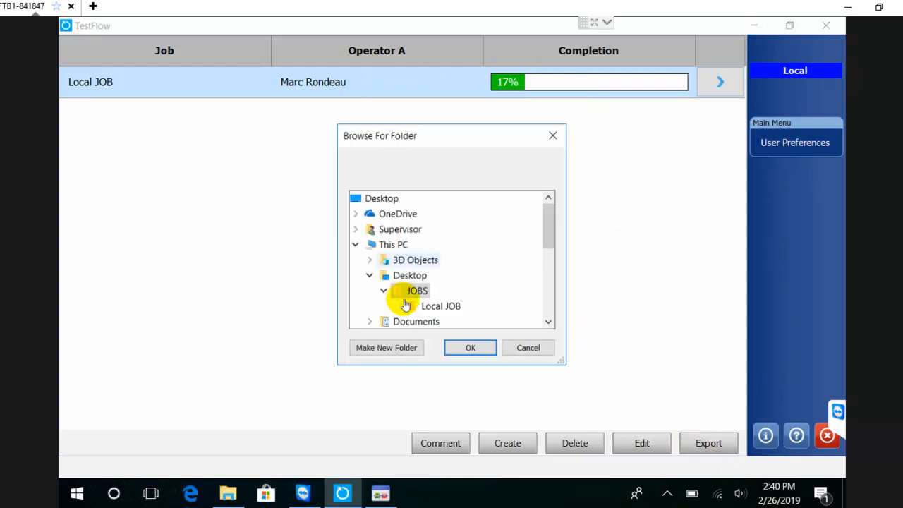
pyautogui.click(470, 347)
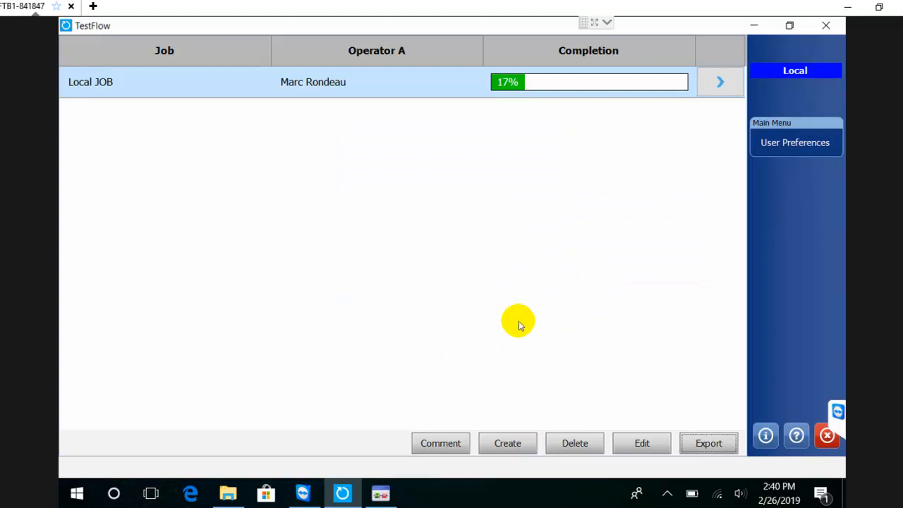
pyautogui.moveTo(748, 26)
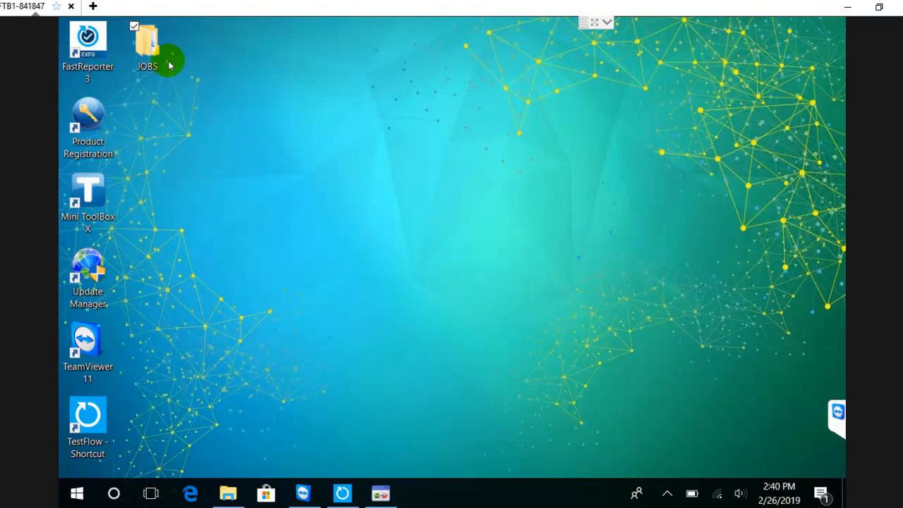
# Step: Browse the desktop JOBS folder and the exported Local JOB folder inside it
pyautogui.doubleClick(146, 43)
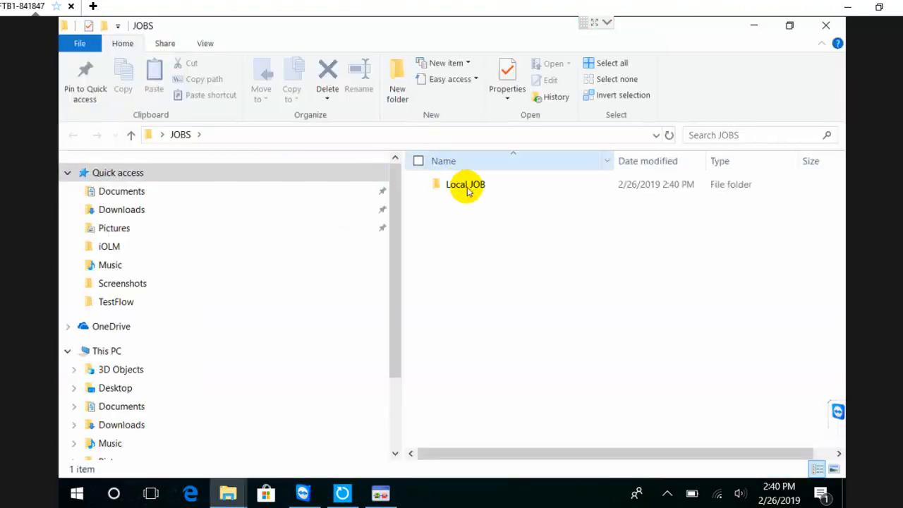
pyautogui.doubleClick(466, 183)
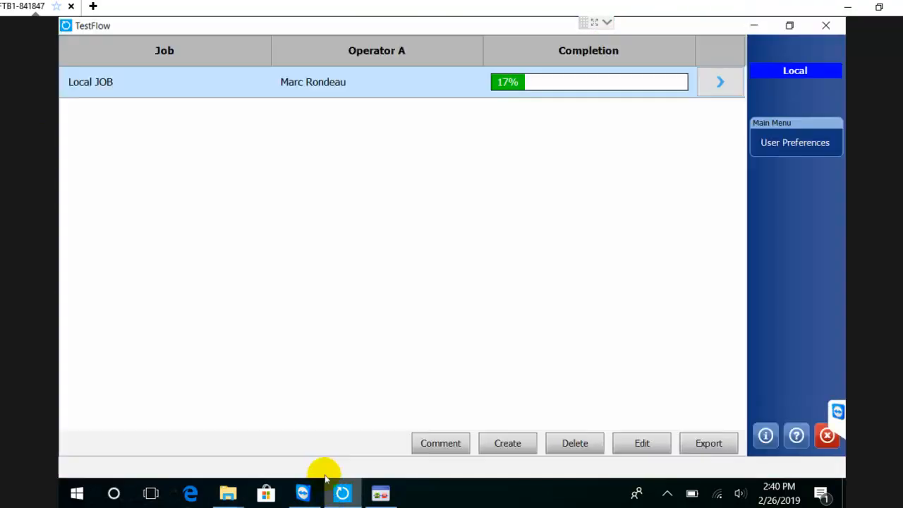
pyautogui.moveTo(460, 194)
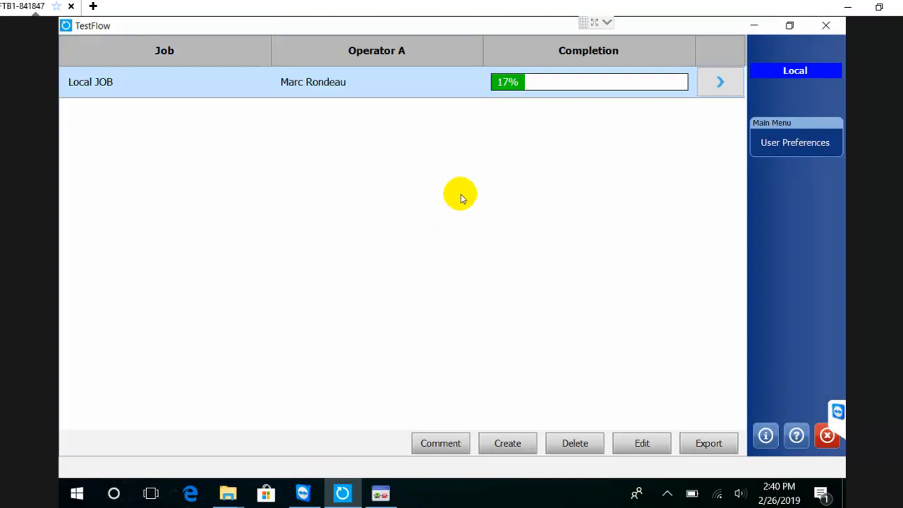
pyautogui.moveTo(709, 443)
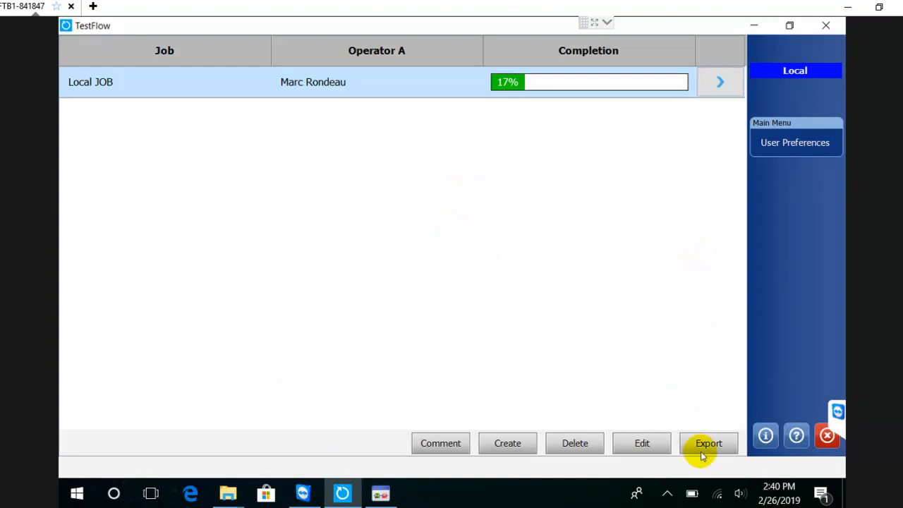
pyautogui.moveTo(576, 443)
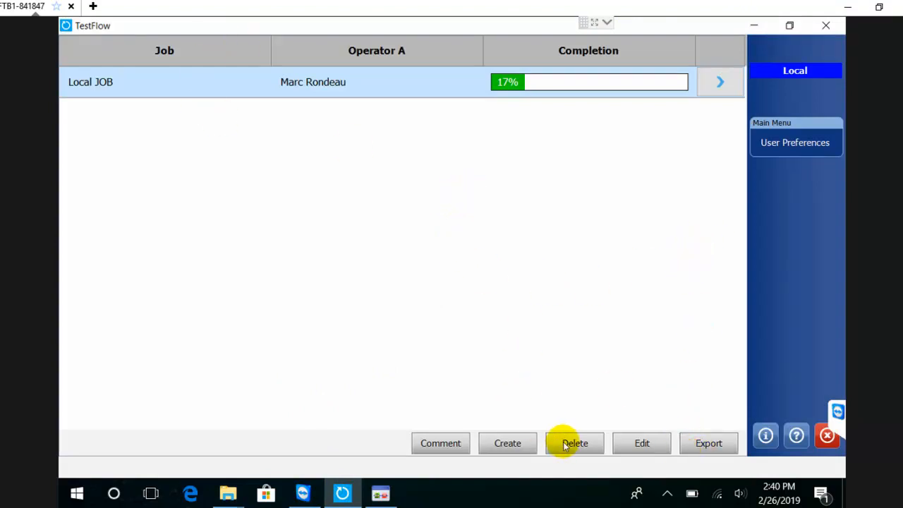
pyautogui.moveTo(460, 243)
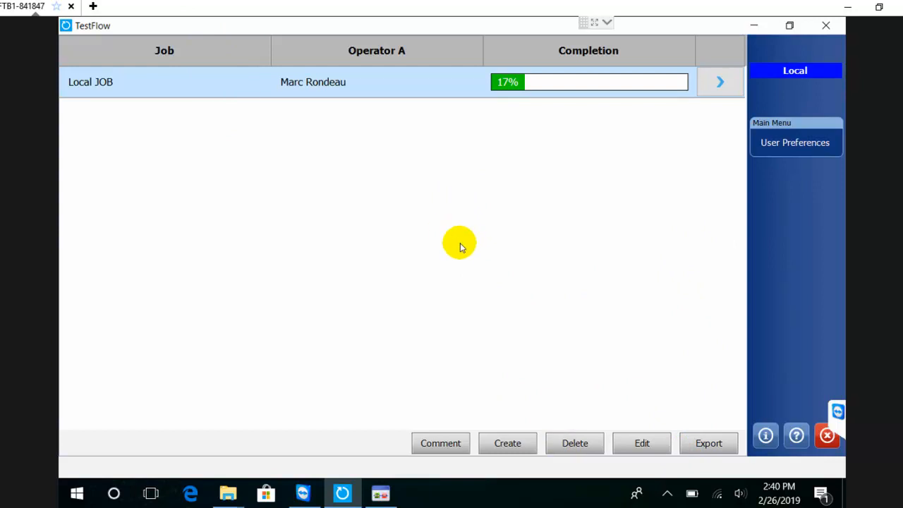
pyautogui.moveTo(574, 443)
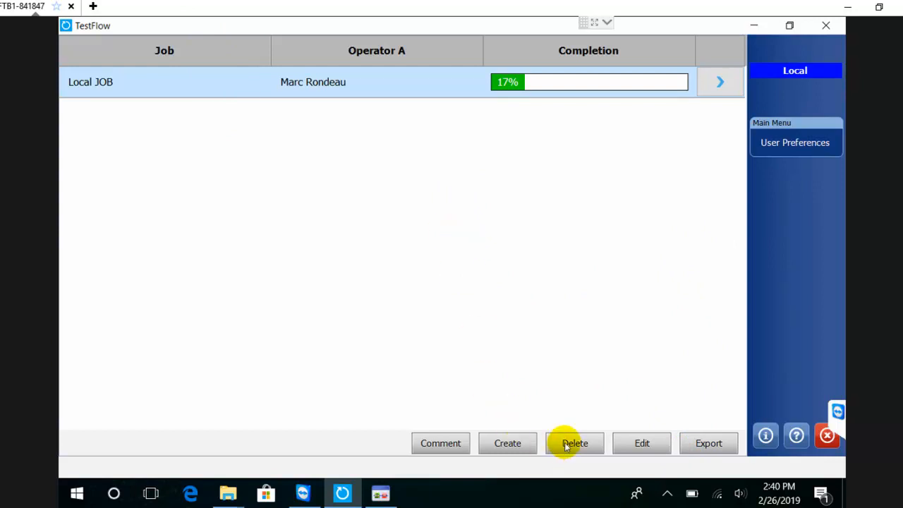
# Step: Delete Local JOB leaving the list empty, then cancel the Job Creation dialog
pyautogui.click(575, 443)
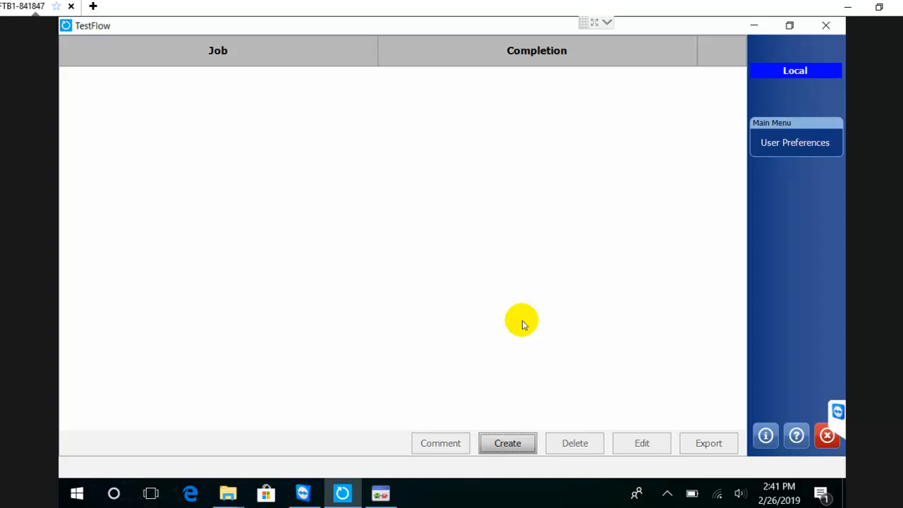
pyautogui.click(508, 443)
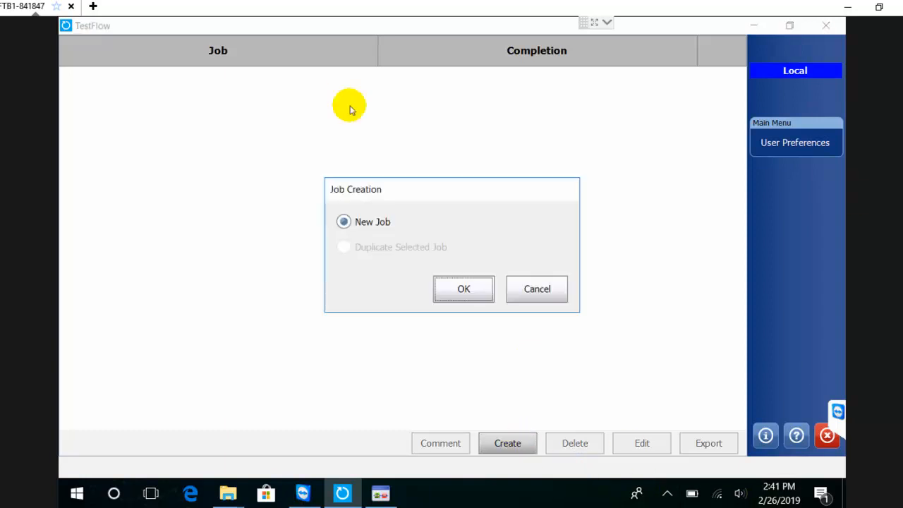
pyautogui.click(536, 288)
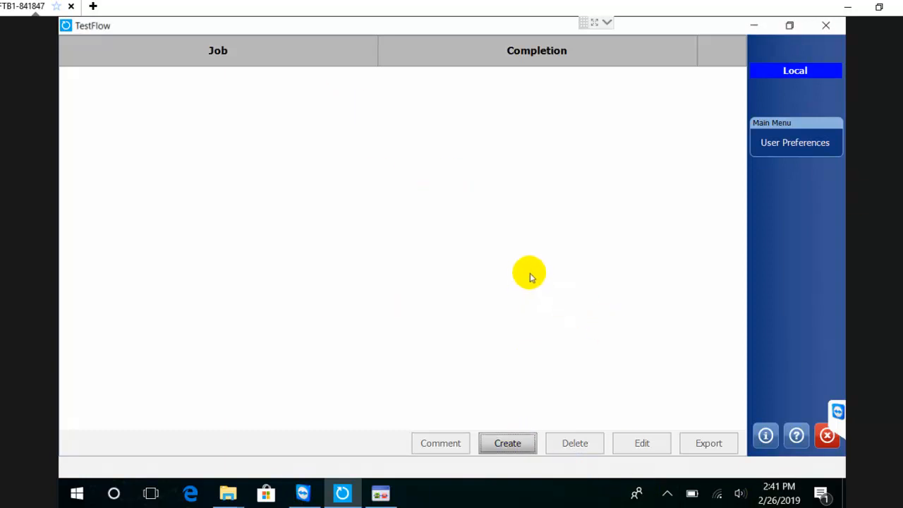
pyautogui.moveTo(497, 261)
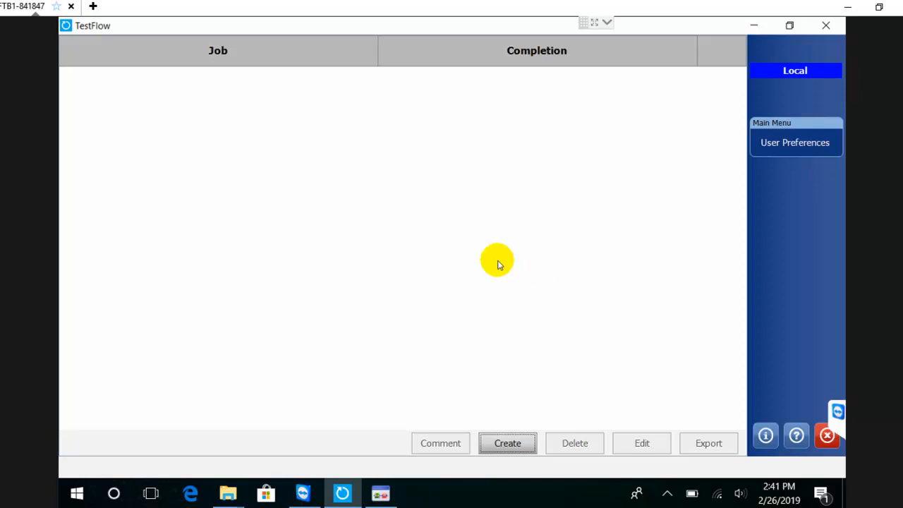
pyautogui.moveTo(464, 252)
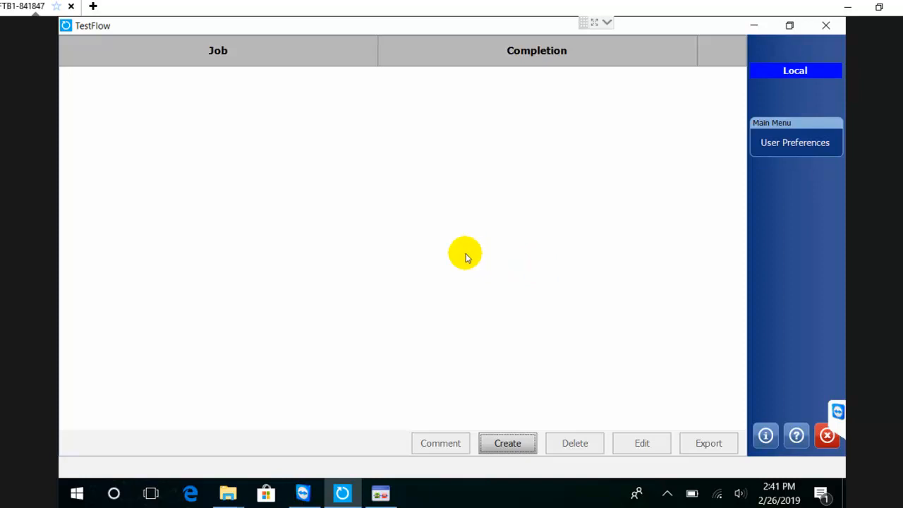